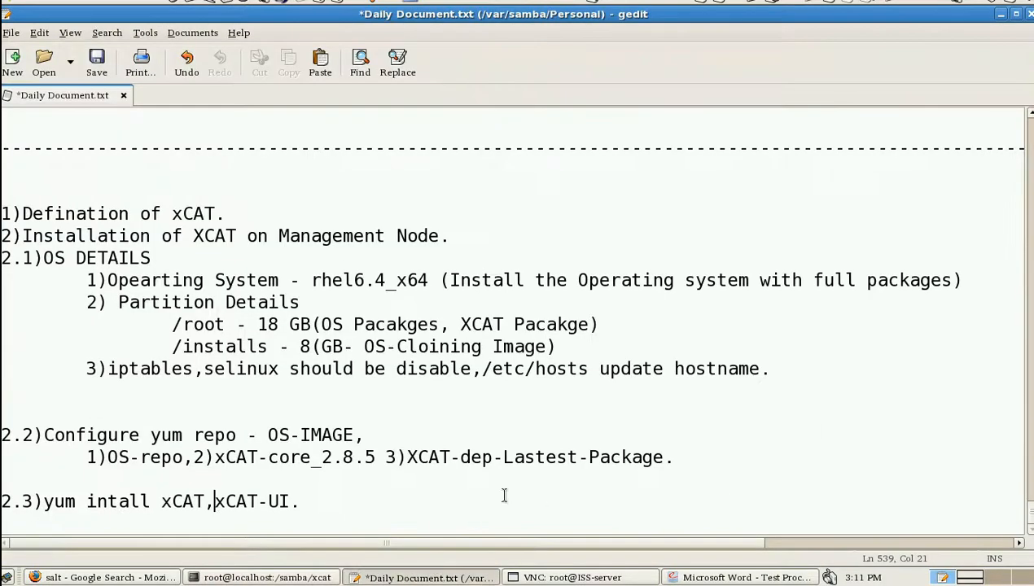
pyautogui.moveTo(304, 262)
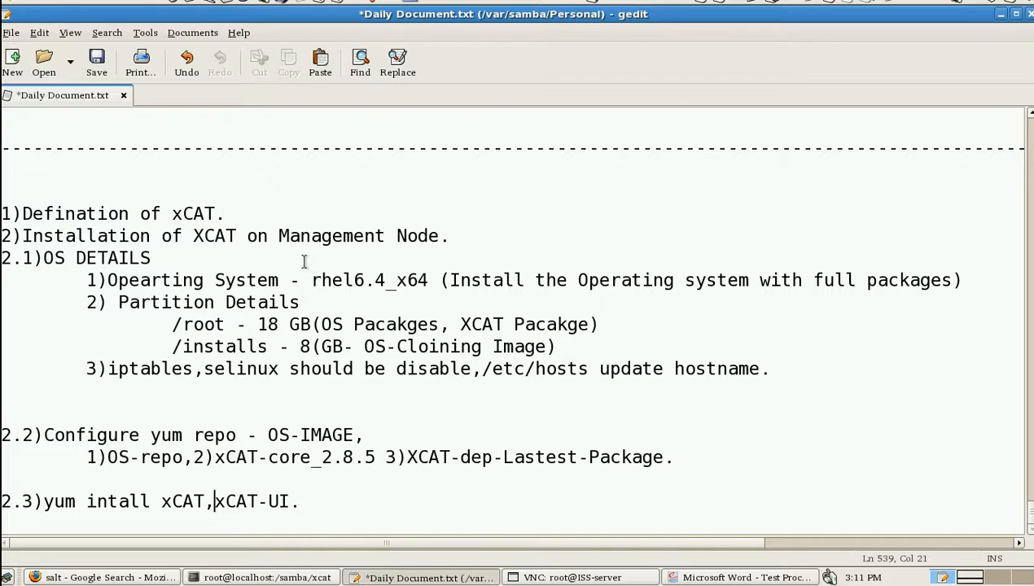
pyautogui.moveTo(213, 220)
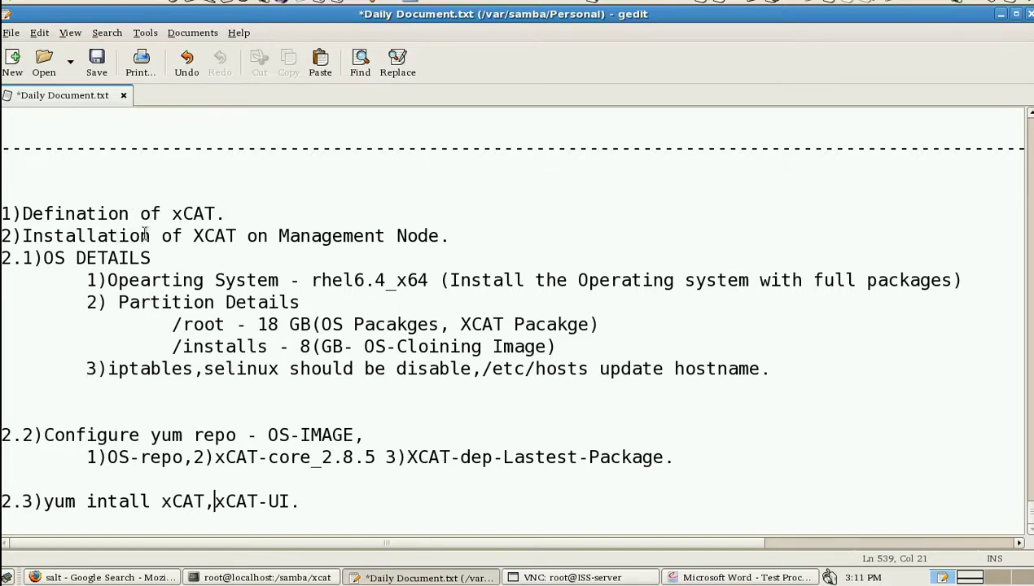
pyautogui.moveTo(192, 236)
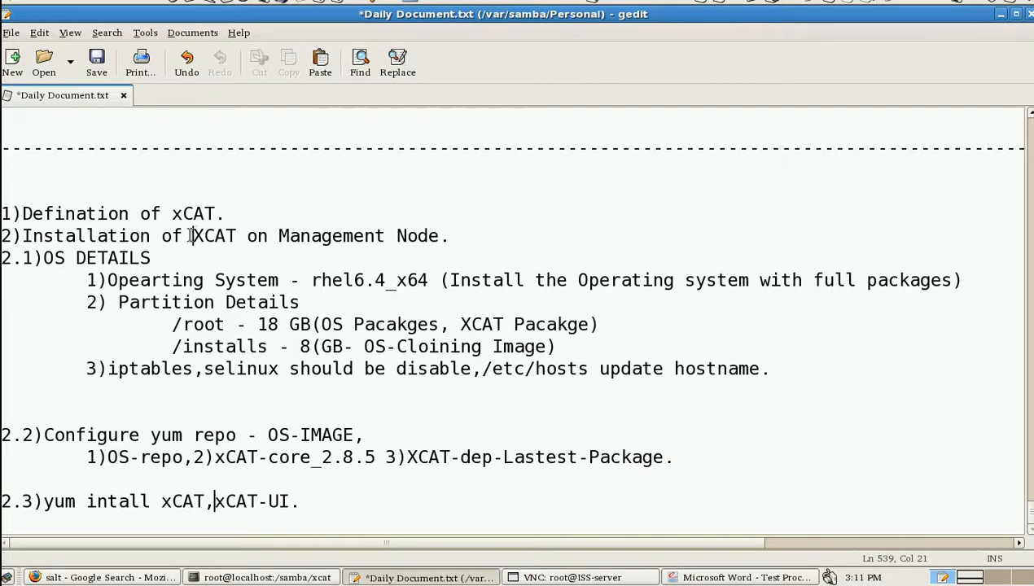
# - Bring Firefox forward on the xCAT wiki main page and scroll through its What is xCAT? overview
pyautogui.moveTo(299, 235); pyautogui.dragTo(448, 236)
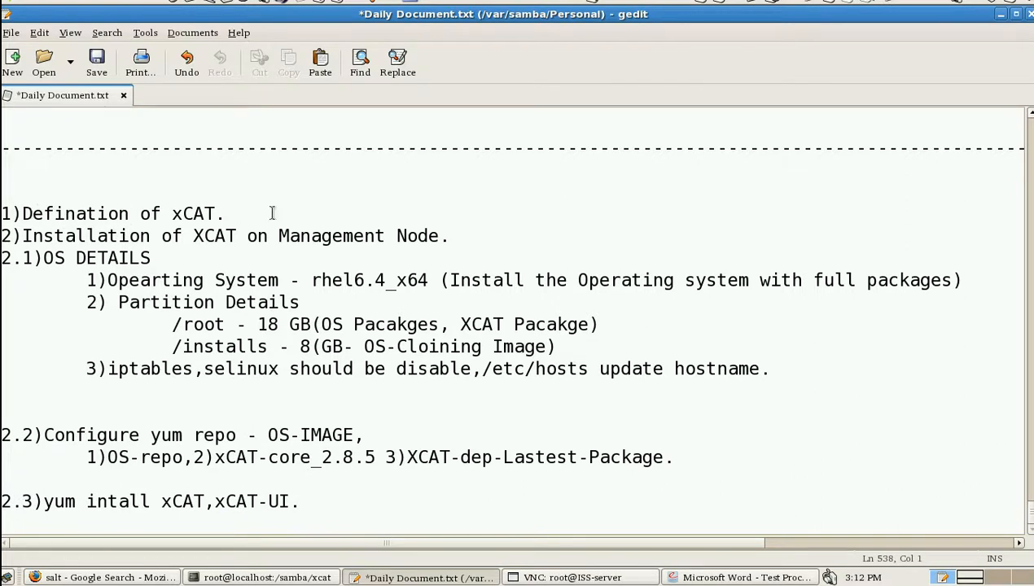
pyautogui.click(97, 575)
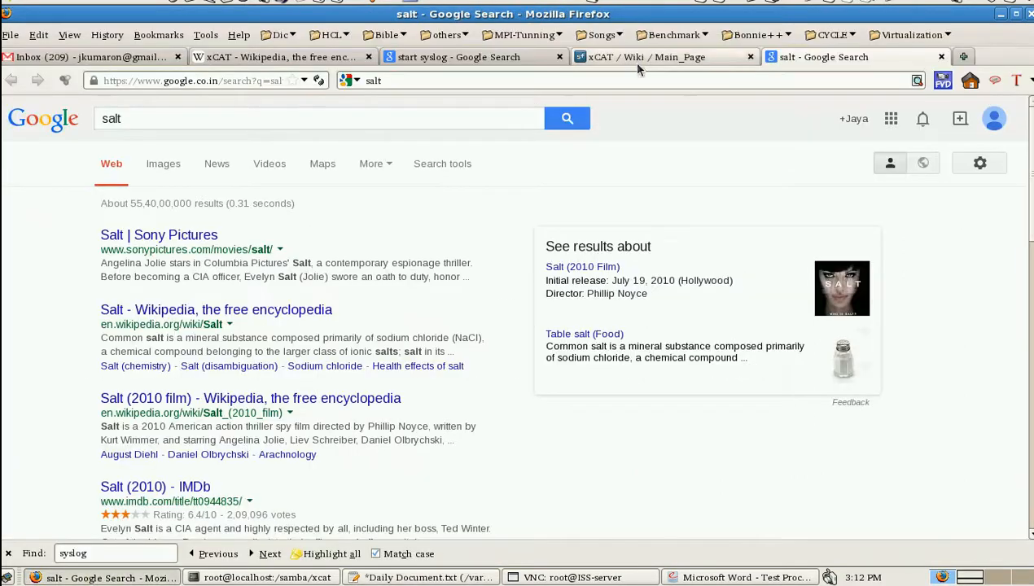
pyautogui.click(664, 57)
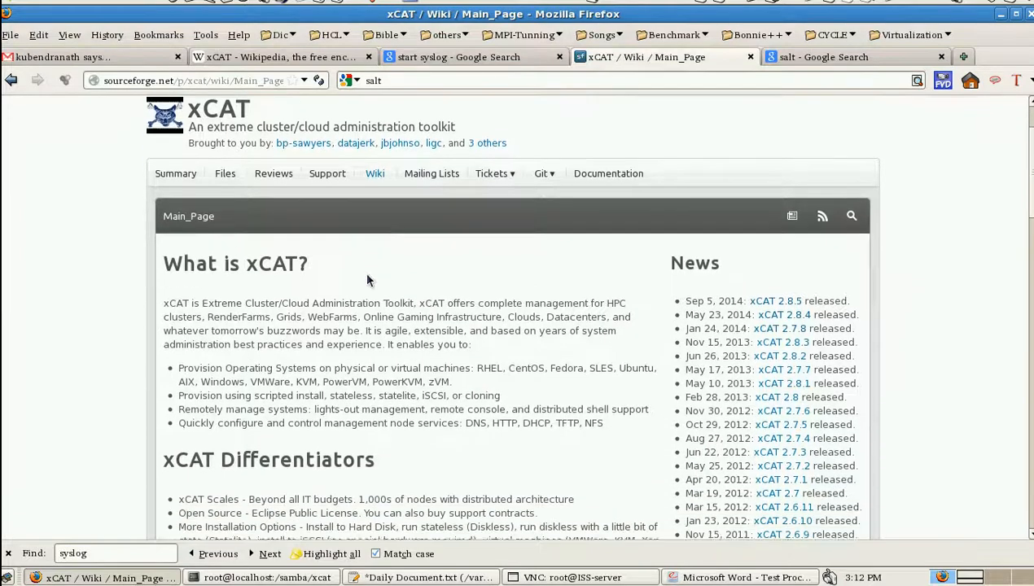
pyautogui.scroll(-3)
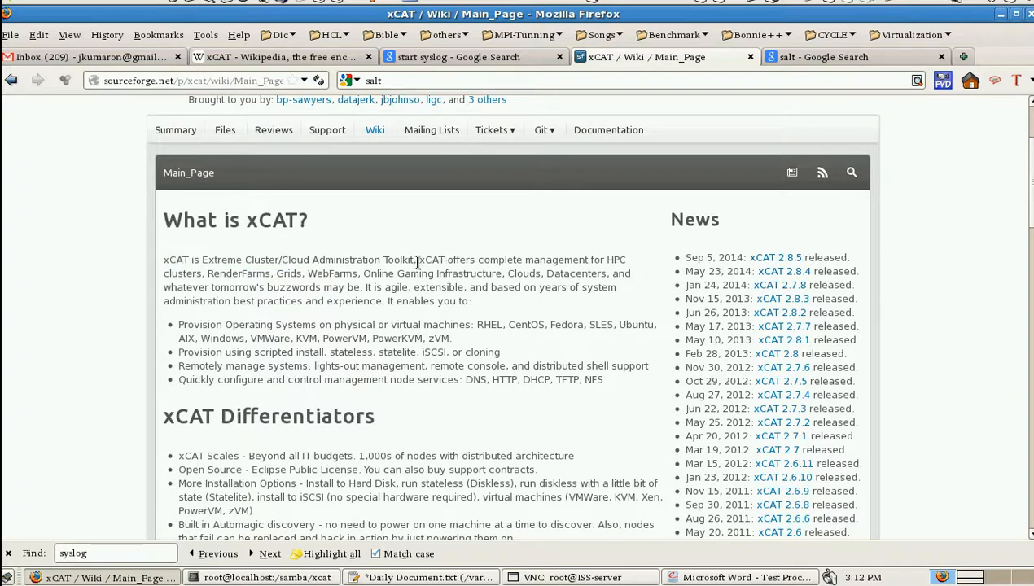
pyautogui.moveTo(420, 260); pyautogui.dragTo(528, 272)
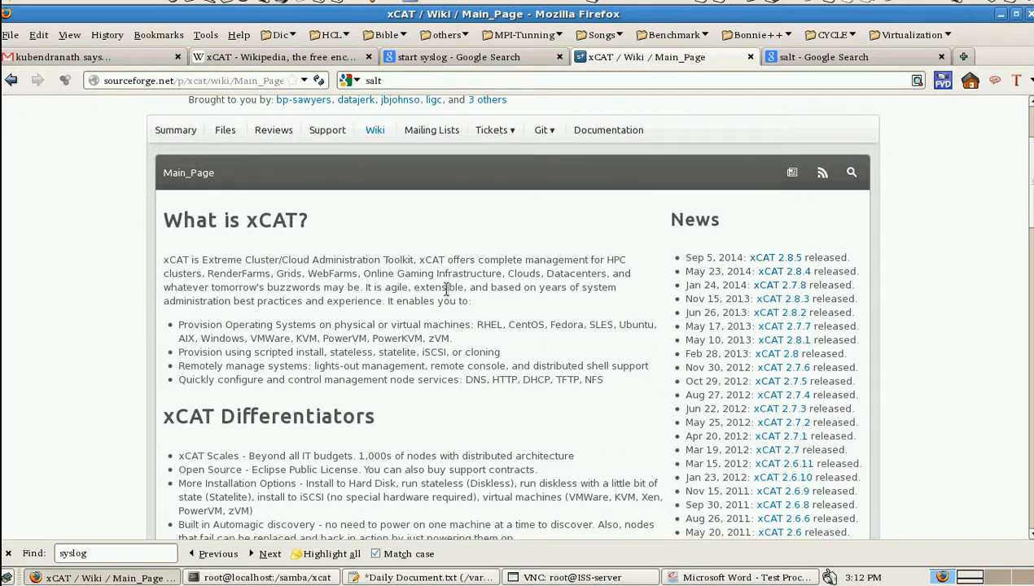
pyautogui.scroll(-3)
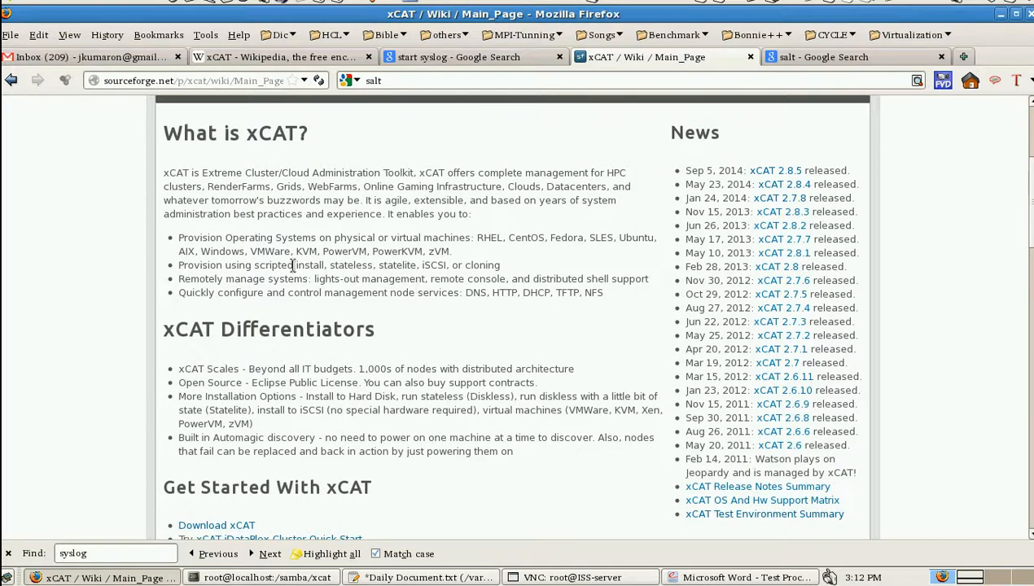
# - Highlight the phrase about provisioning operating systems, including RHEL, then scroll further down
pyautogui.doubleClick(195, 237)
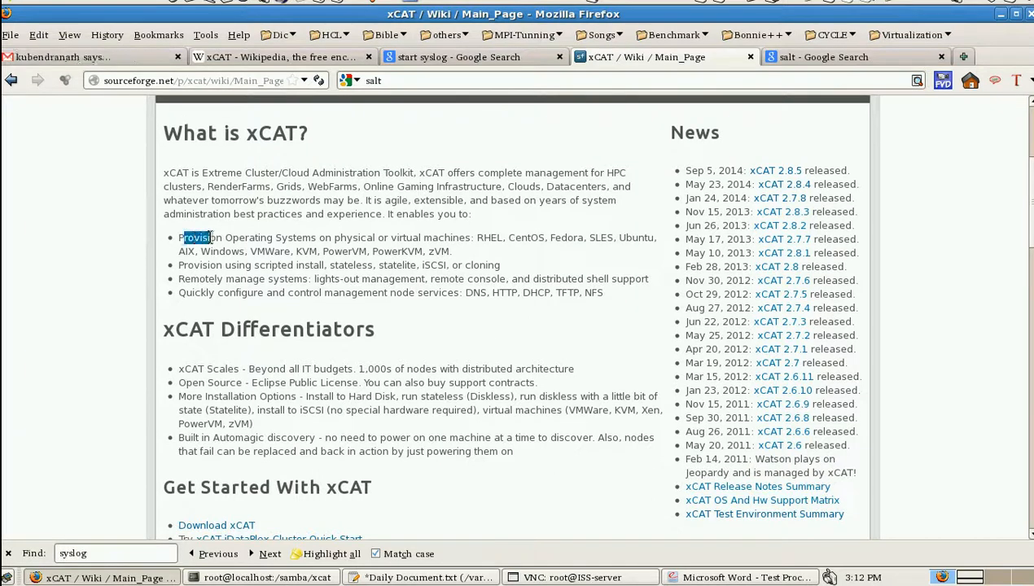
pyautogui.moveTo(178, 237); pyautogui.dragTo(332, 237)
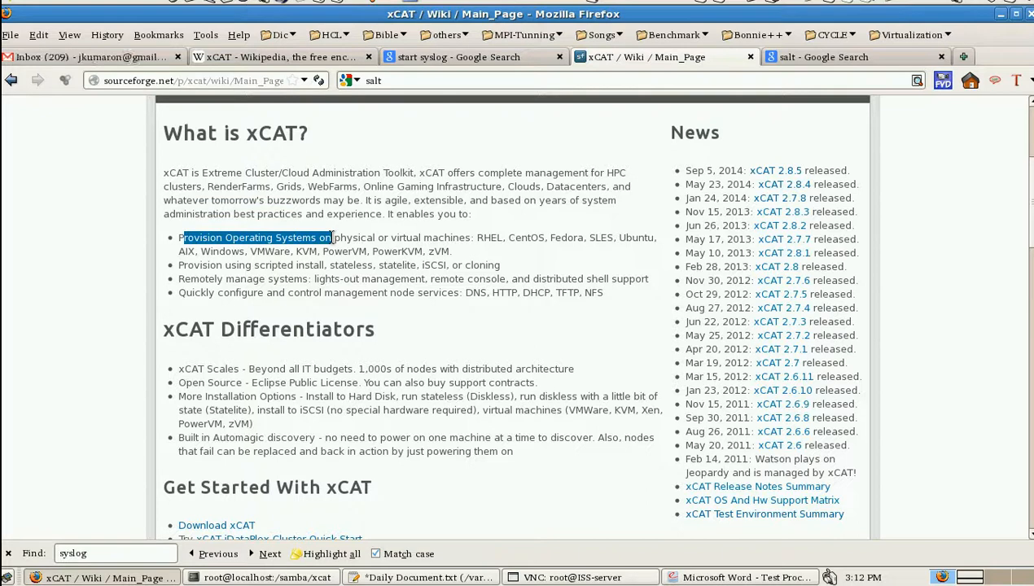
pyautogui.moveTo(334, 237); pyautogui.dragTo(460, 237)
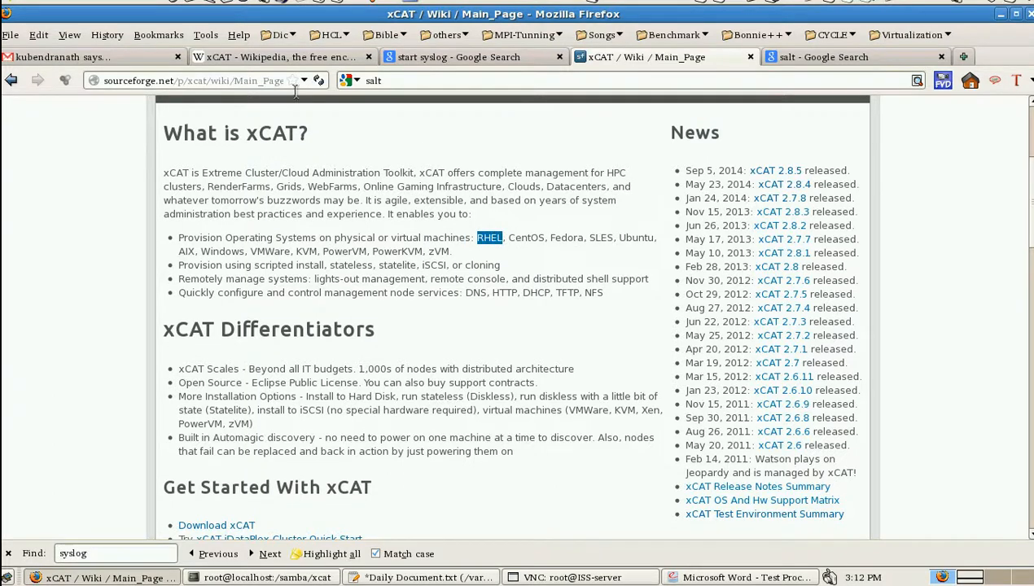
pyautogui.click(176, 57)
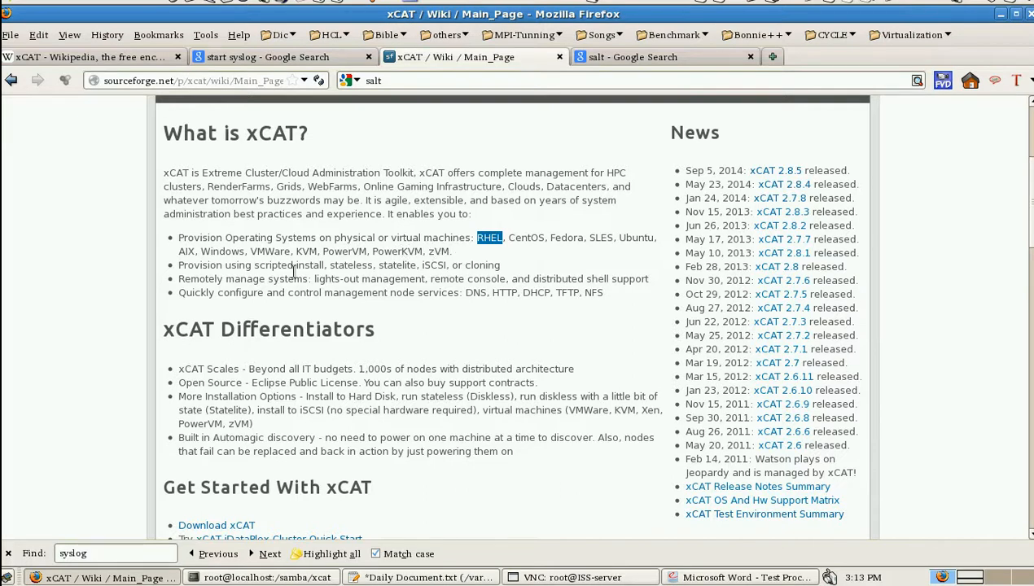
pyautogui.moveTo(354, 269)
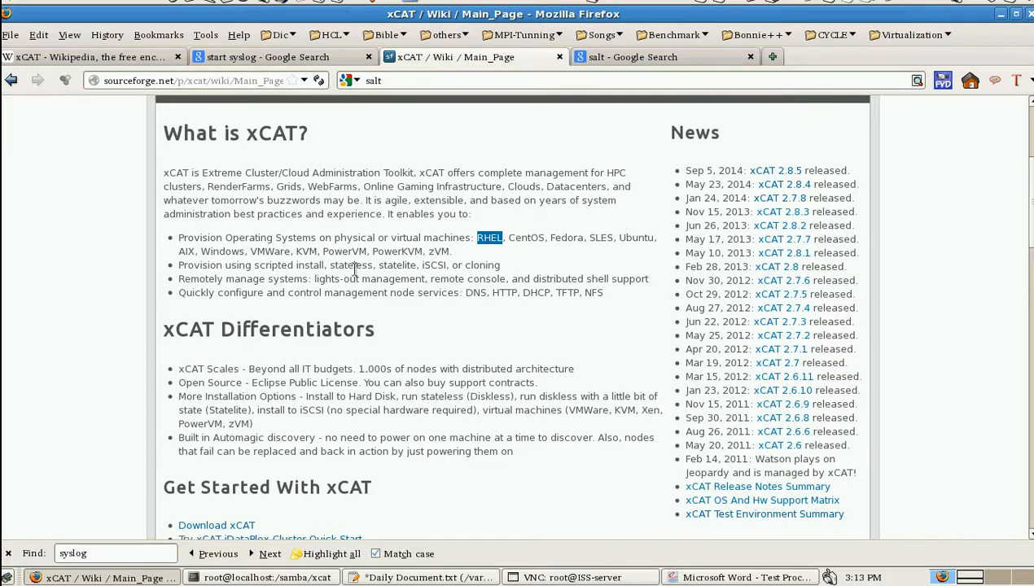
pyautogui.moveTo(405, 265)
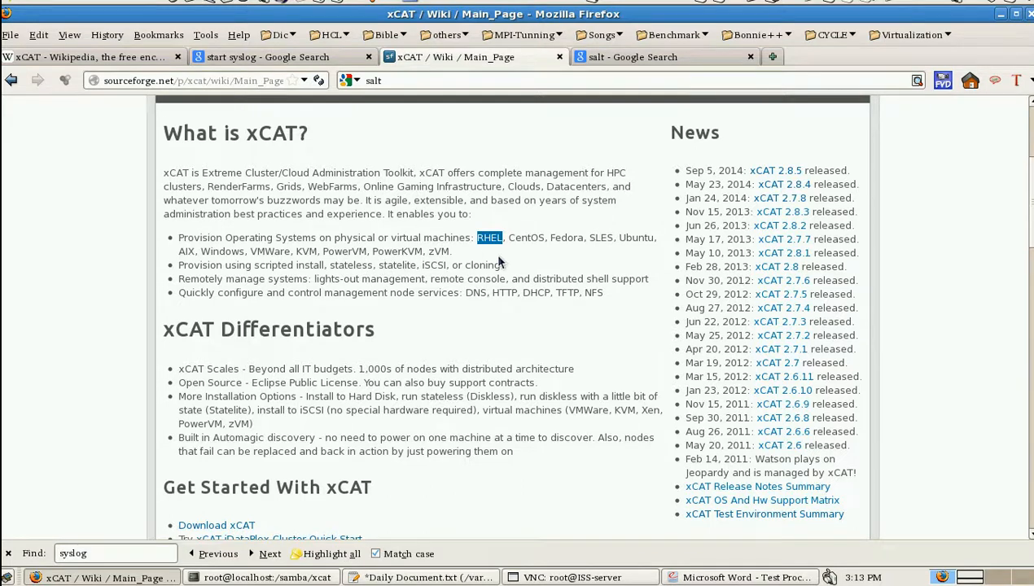
pyautogui.scroll(-3)
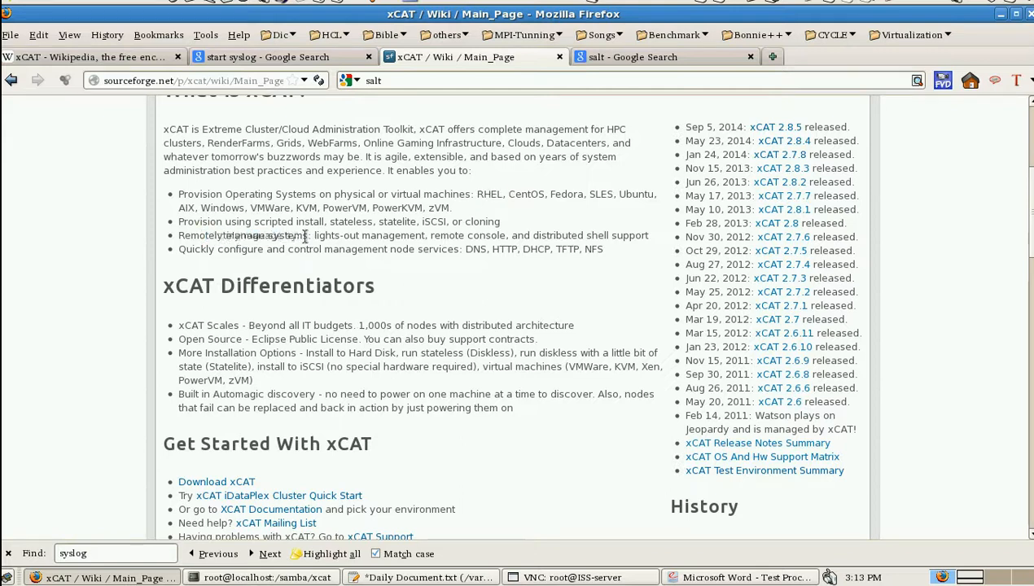
pyautogui.moveTo(397, 235)
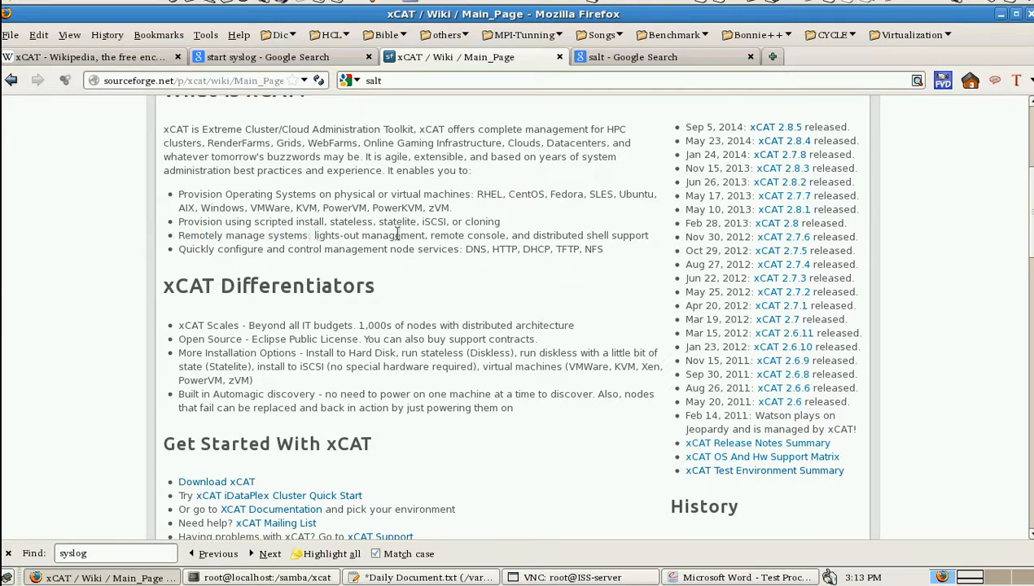
pyautogui.moveTo(431, 235); pyautogui.dragTo(583, 235)
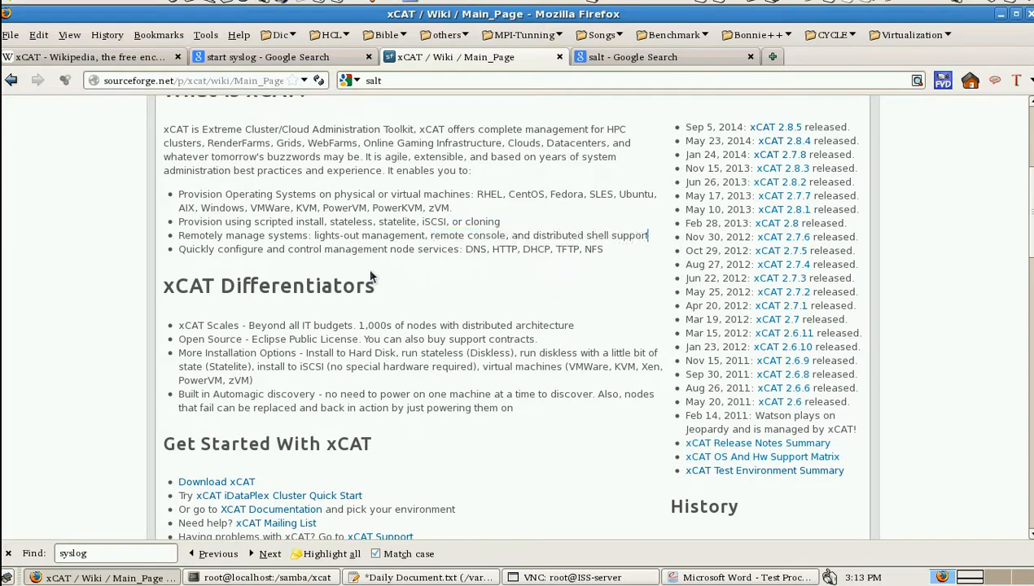
pyautogui.moveTo(244, 268)
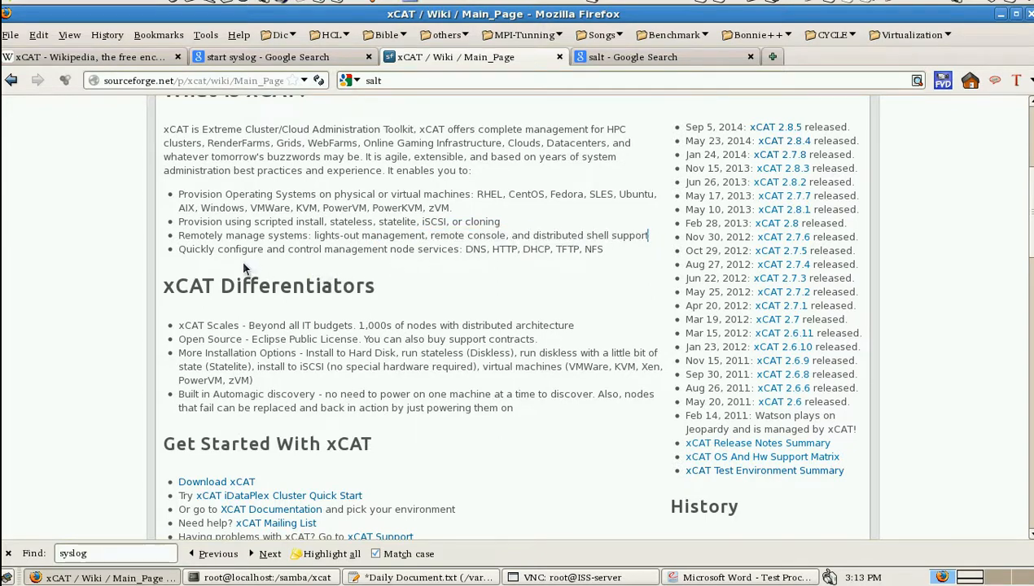
pyautogui.doubleClick(471, 249)
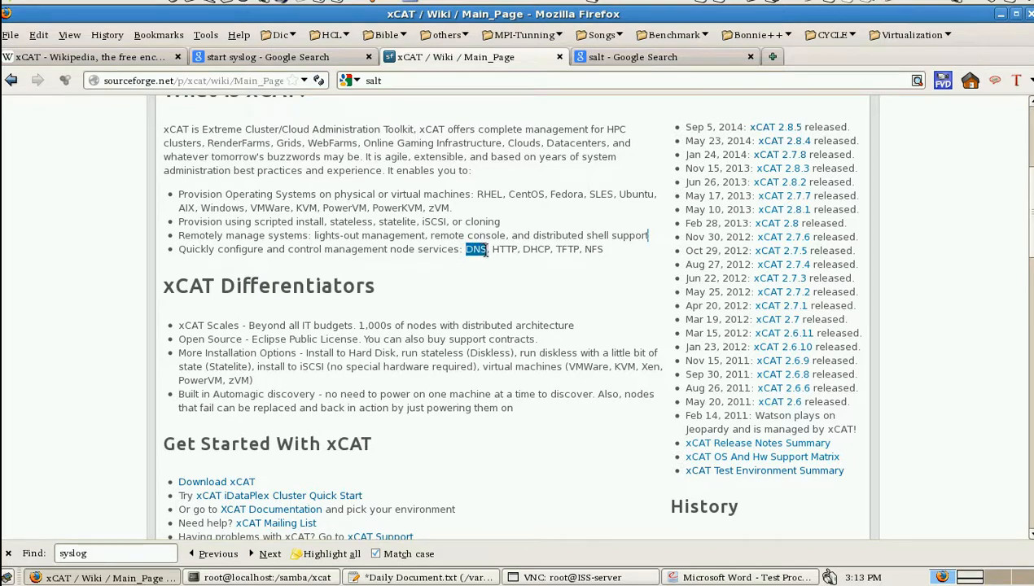
pyautogui.moveTo(464, 249); pyautogui.dragTo(562, 249)
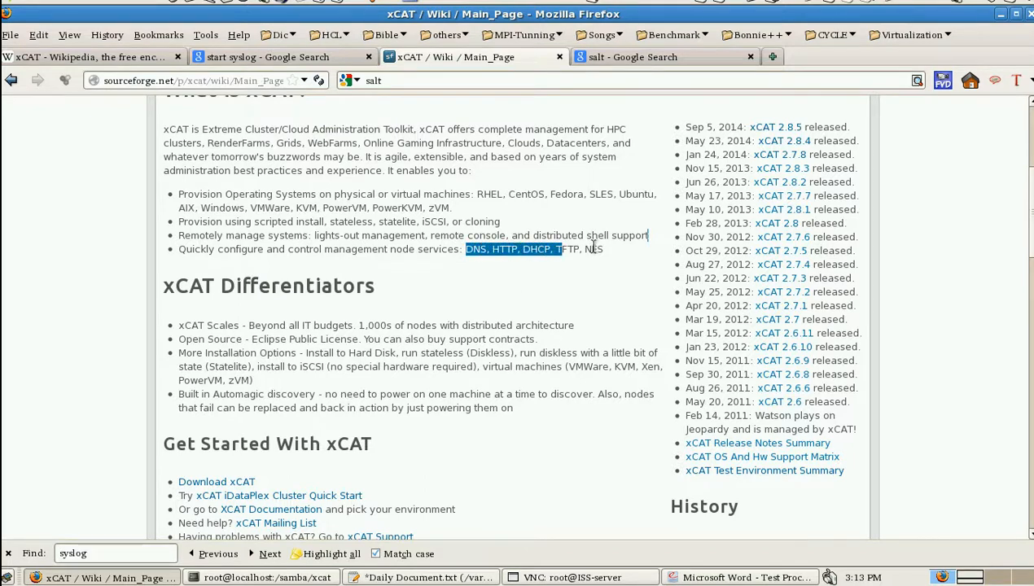
pyautogui.click(467, 296)
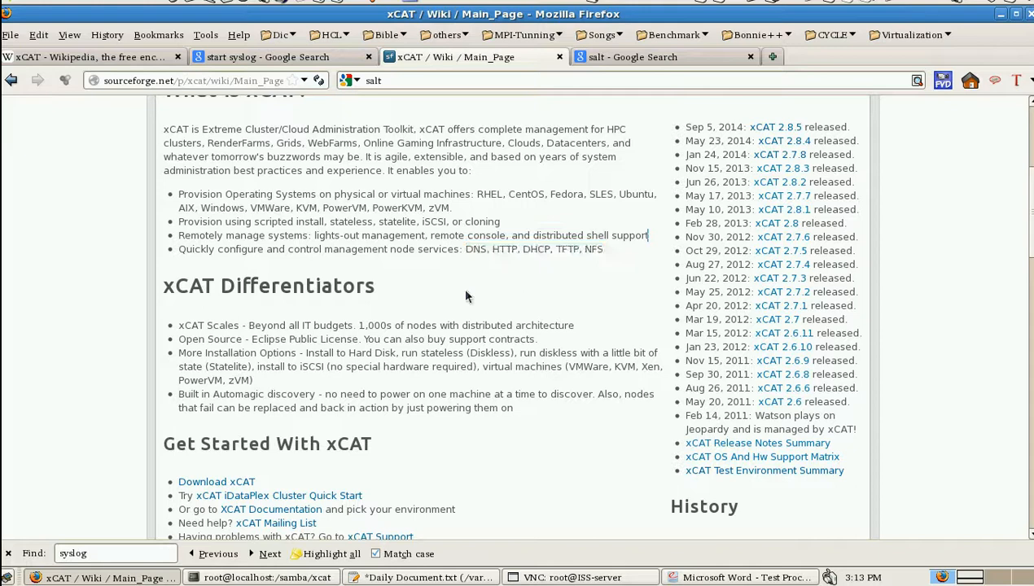
pyautogui.scroll(-3)
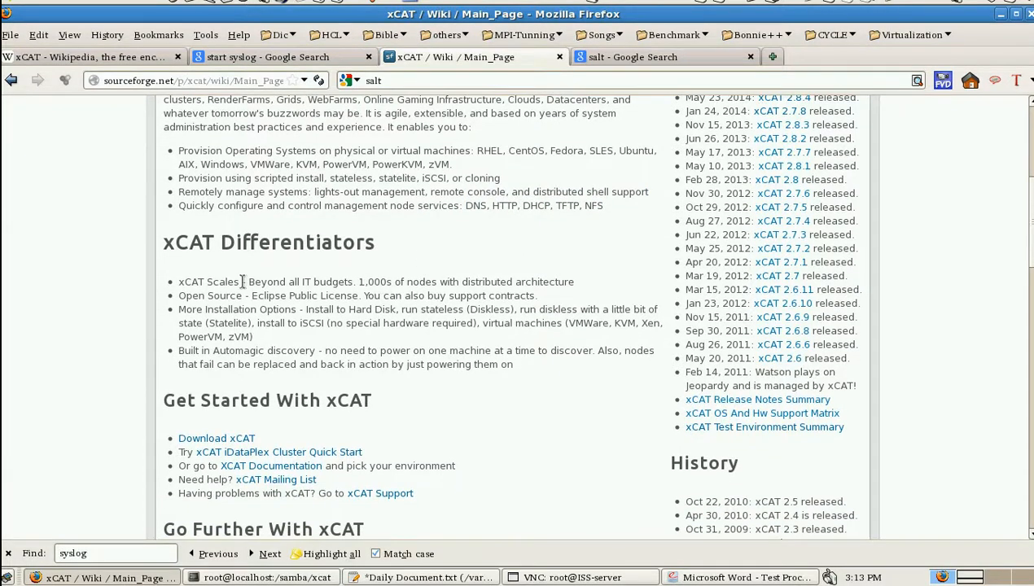
pyautogui.doubleClick(306, 243)
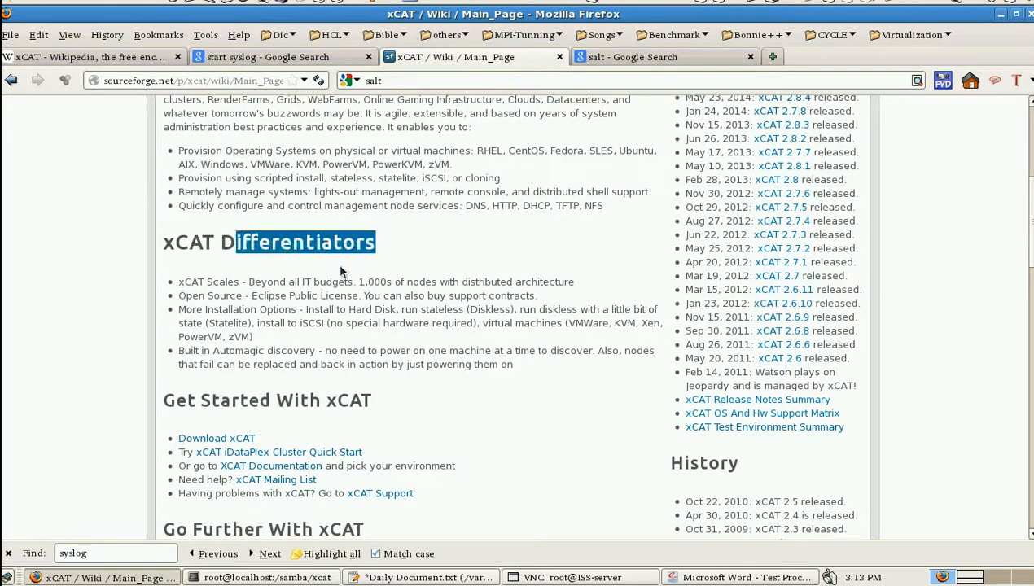
pyautogui.scroll(-3)
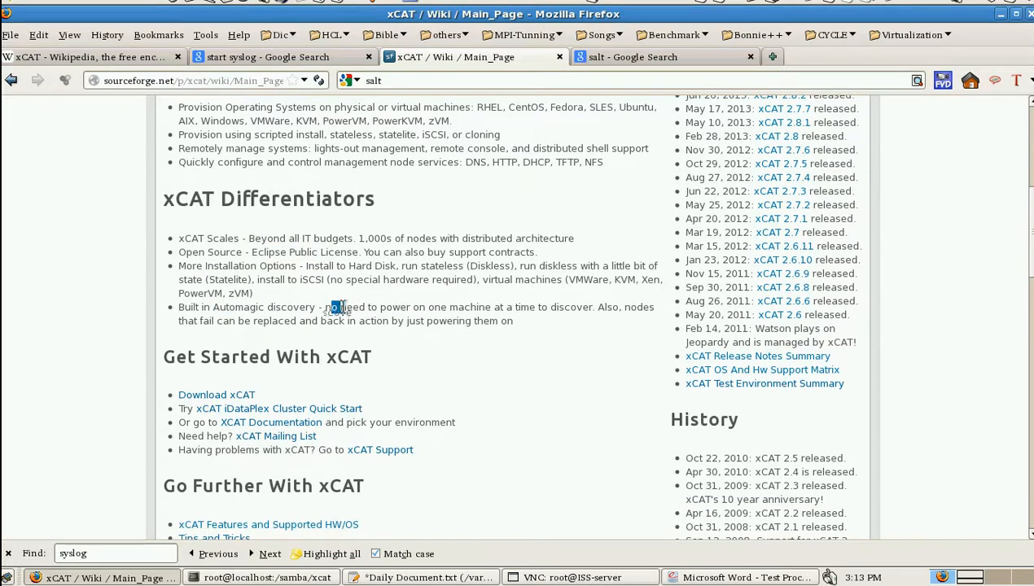
pyautogui.moveTo(330, 307); pyautogui.dragTo(550, 307)
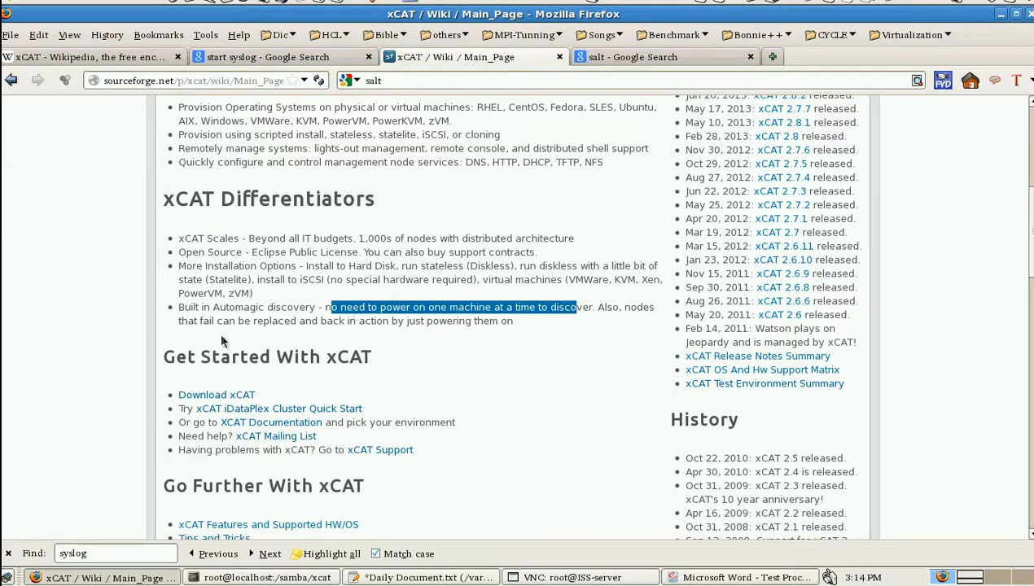
pyautogui.moveTo(382, 336)
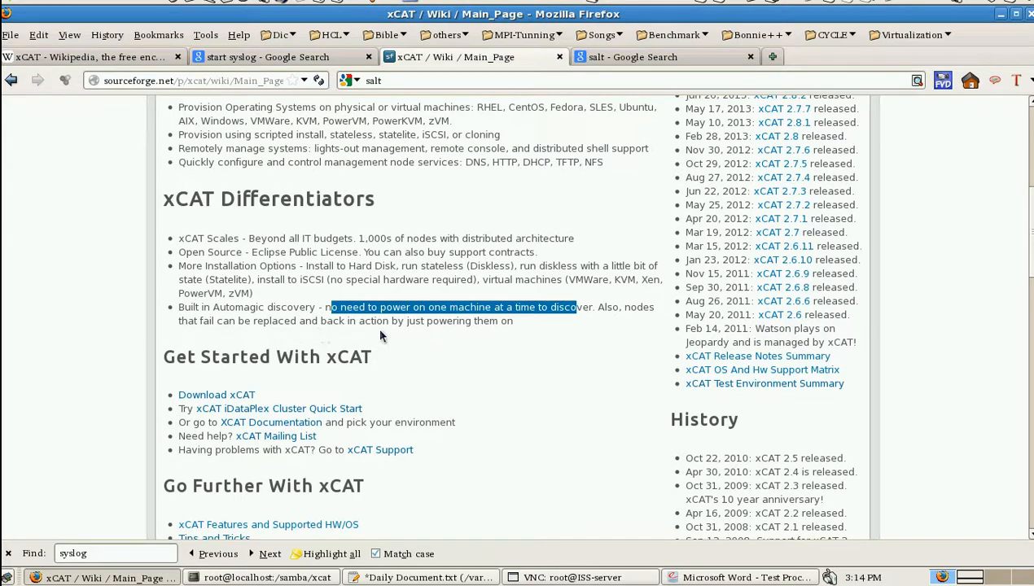
pyautogui.moveTo(511, 325)
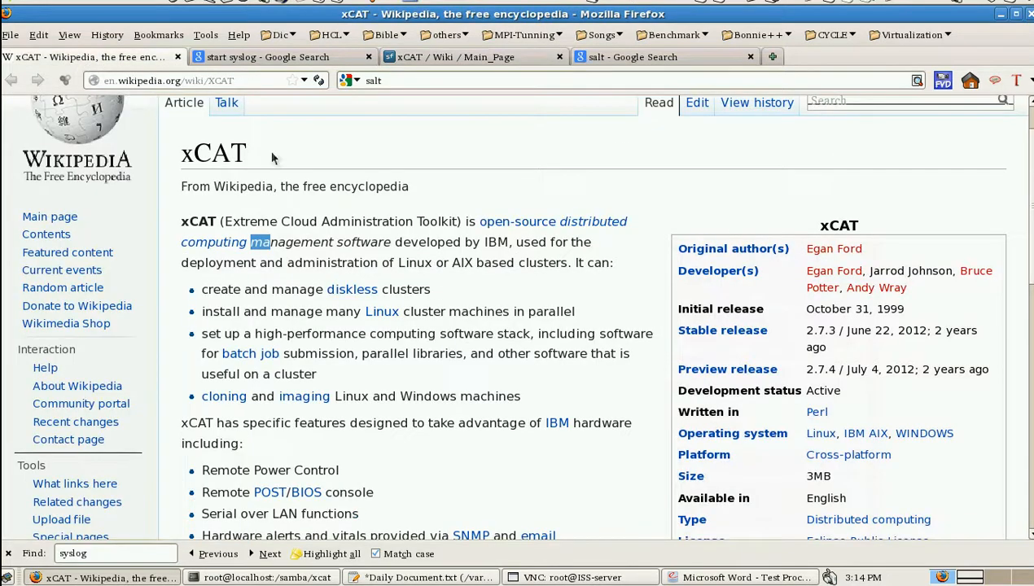
# - Scroll through the Wikipedia xCAT article to its references, then return to the gedit installation notes
pyautogui.scroll(-3)
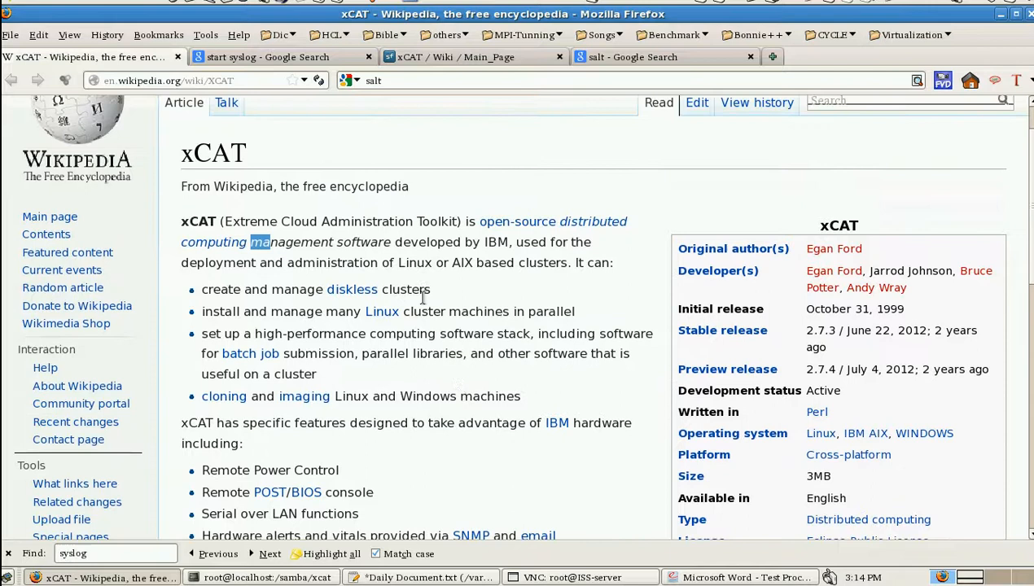
pyautogui.doubleClick(250, 220)
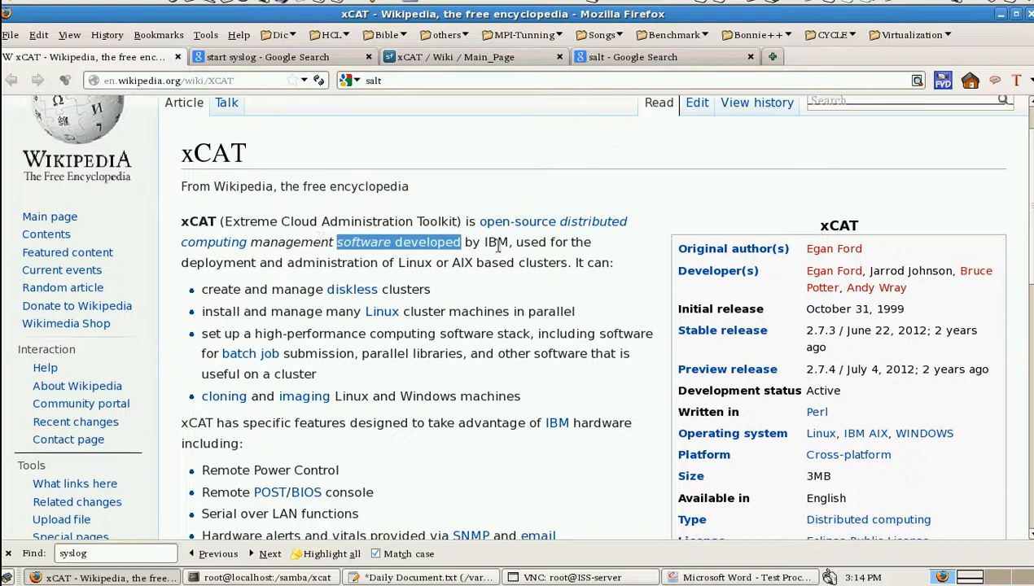
pyautogui.scroll(-3)
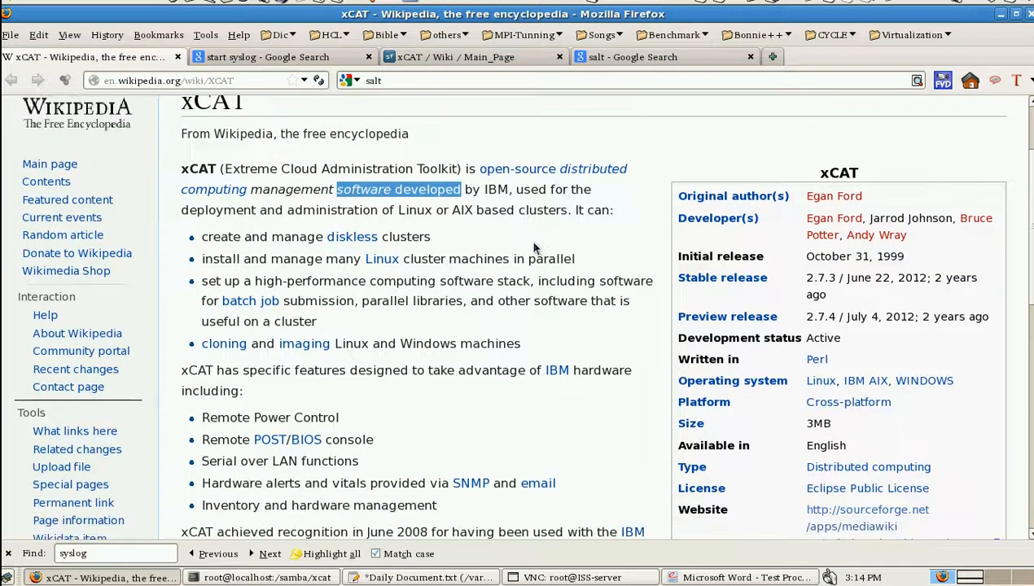
pyautogui.scroll(-3)
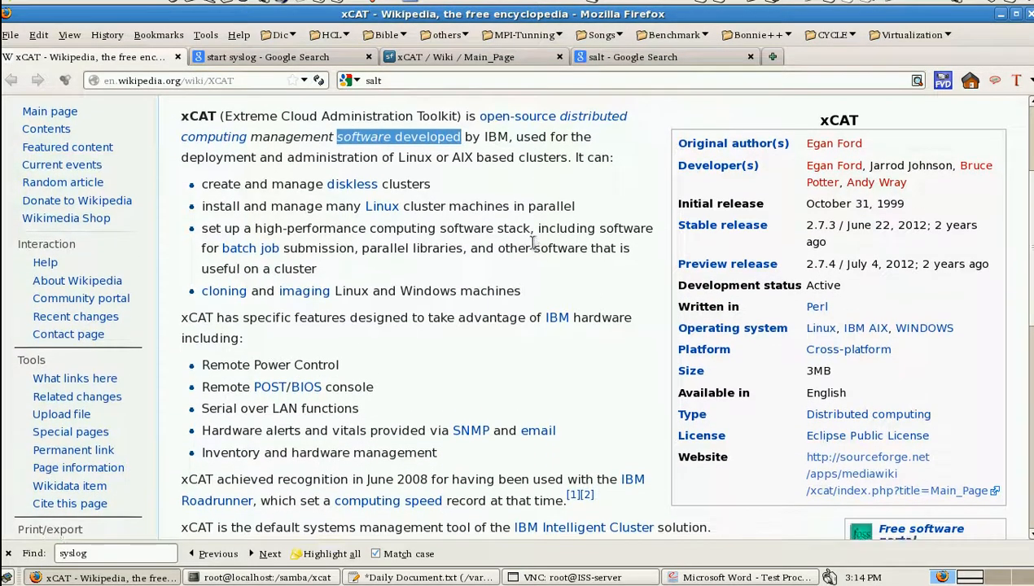
pyautogui.scroll(-3)
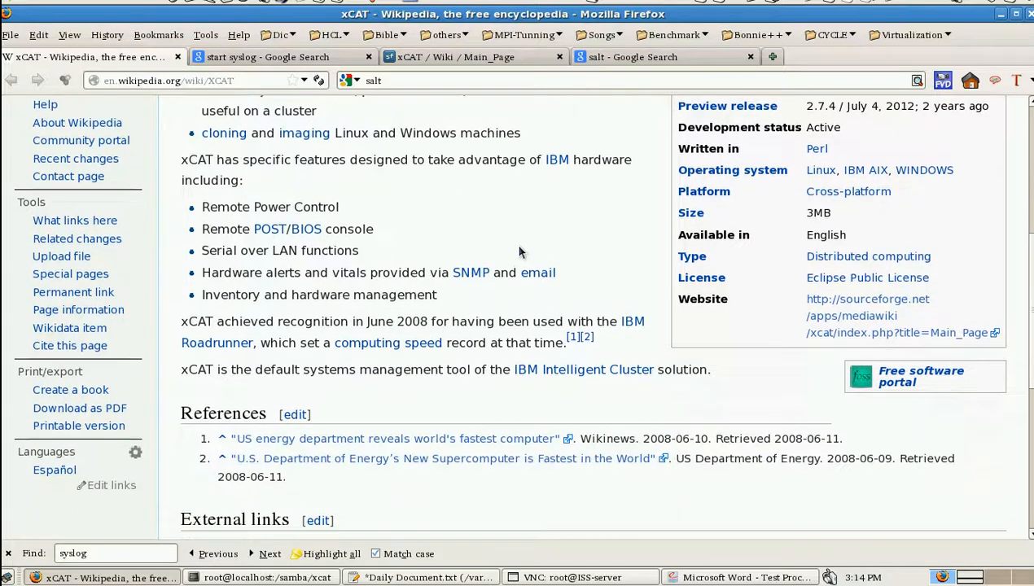
pyautogui.moveTo(480, 222)
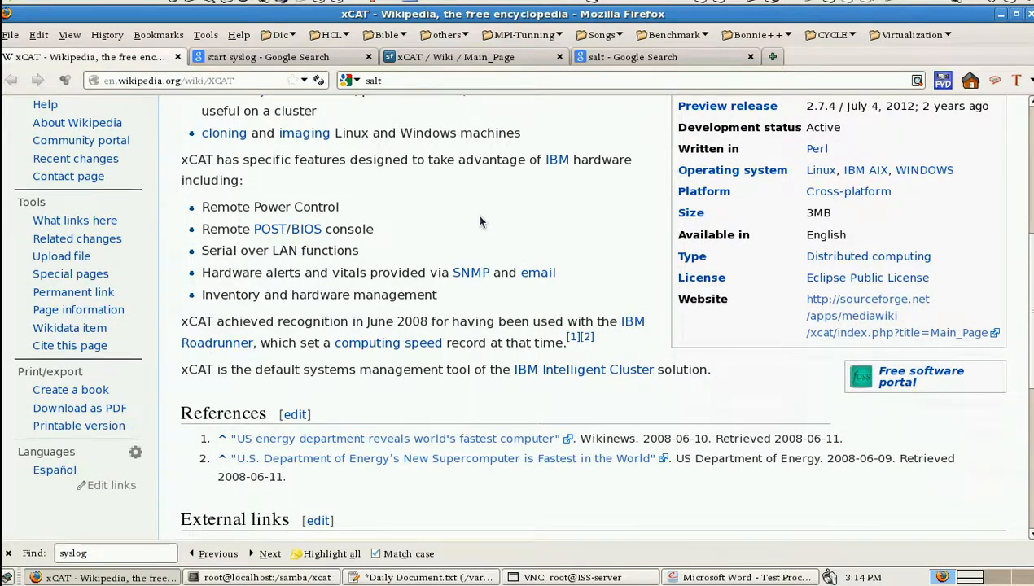
pyautogui.click(405, 577)
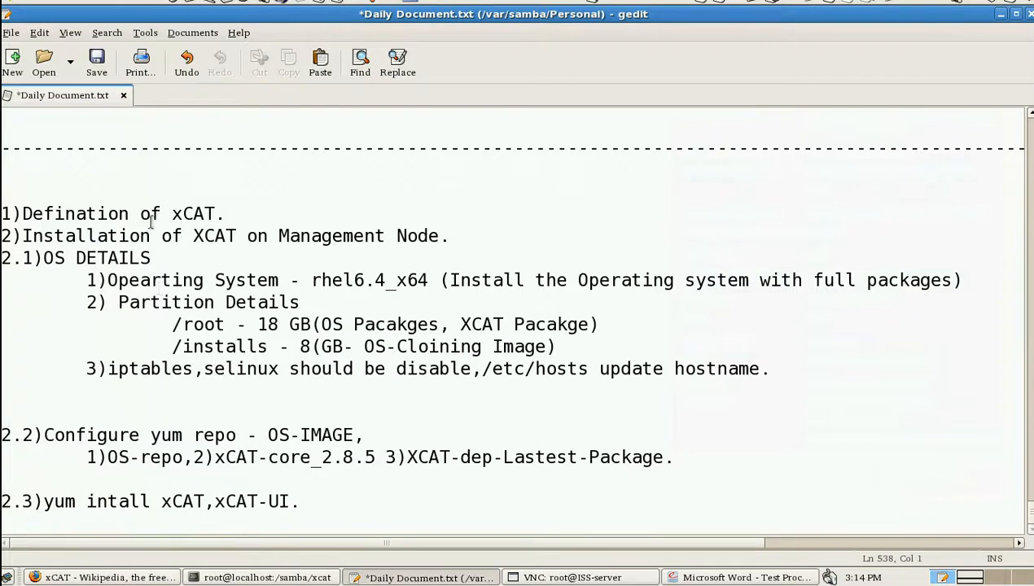
pyautogui.moveTo(326, 236)
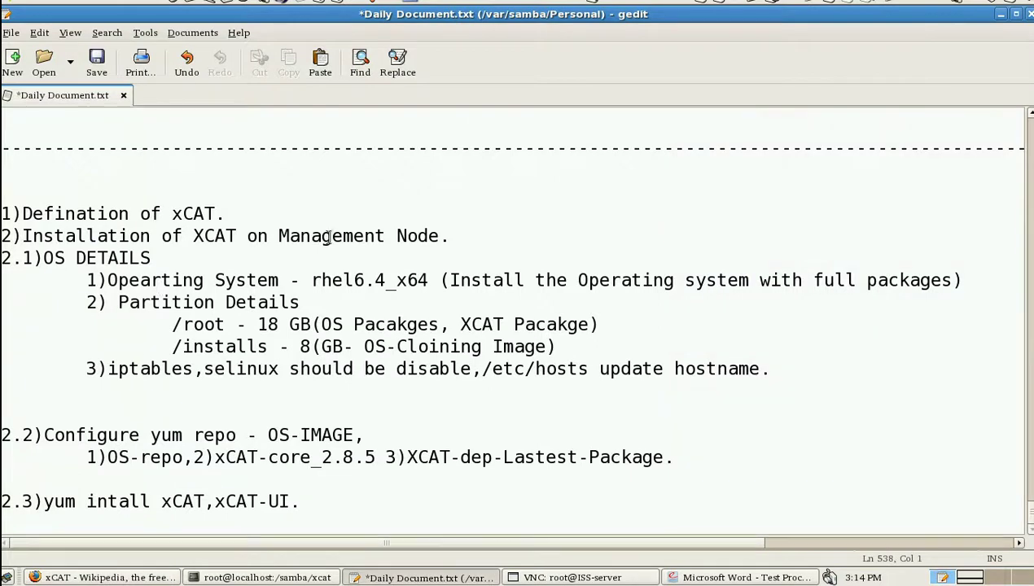
pyautogui.moveTo(423, 228)
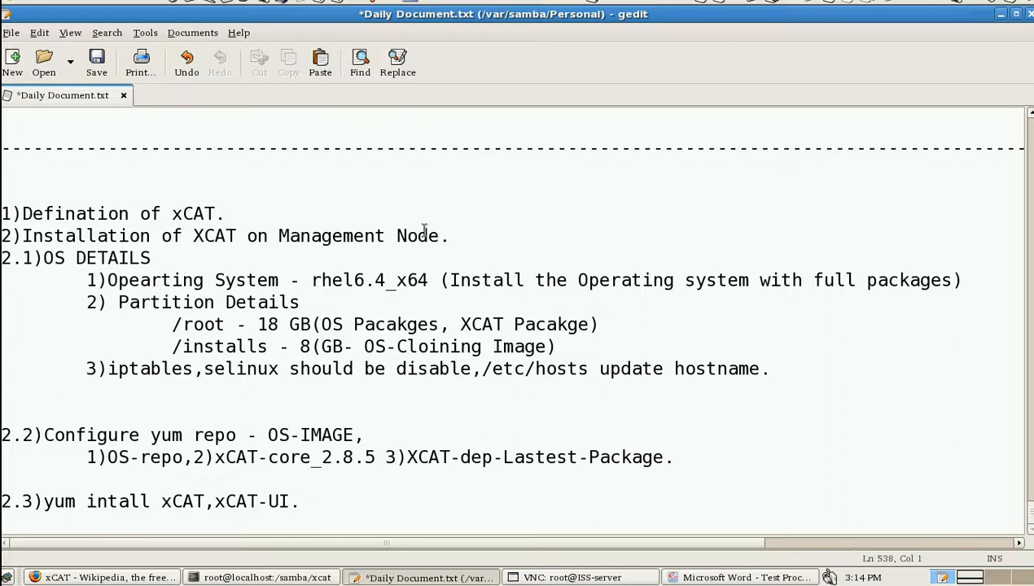
# - Raise the VNC root@ISS-server desktop showing the 375 xcat files being copied
pyautogui.click(572, 577)
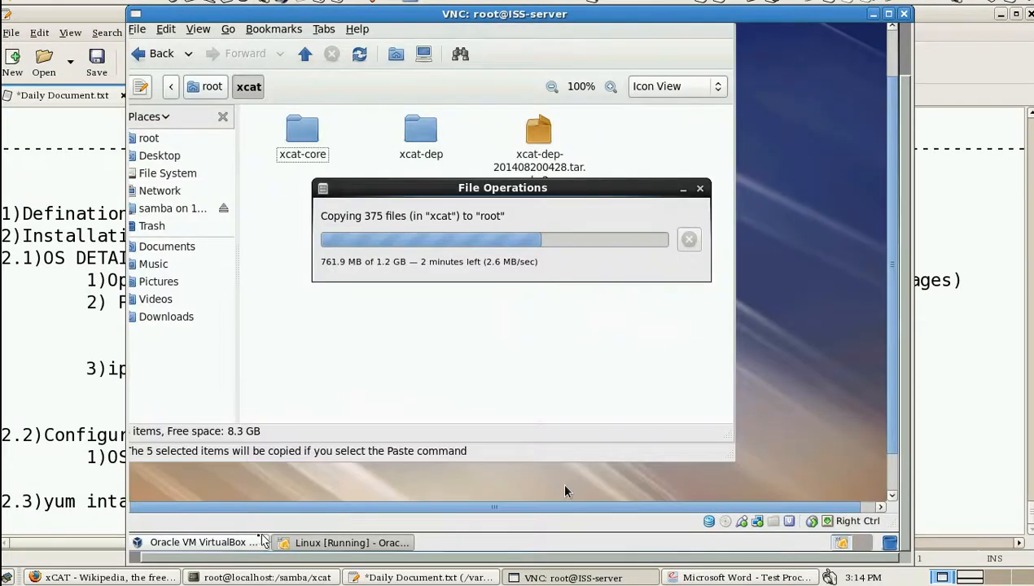
# - Inspect the Linux VM's System settings (1024 MB memory, boot order) and cancel without changes
pyautogui.click(204, 543)
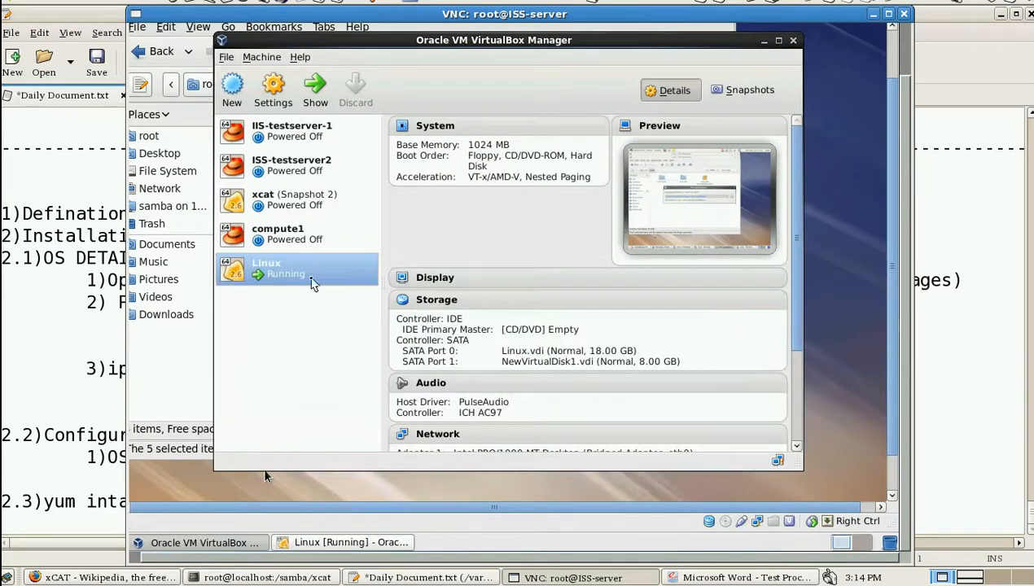
pyautogui.click(273, 88)
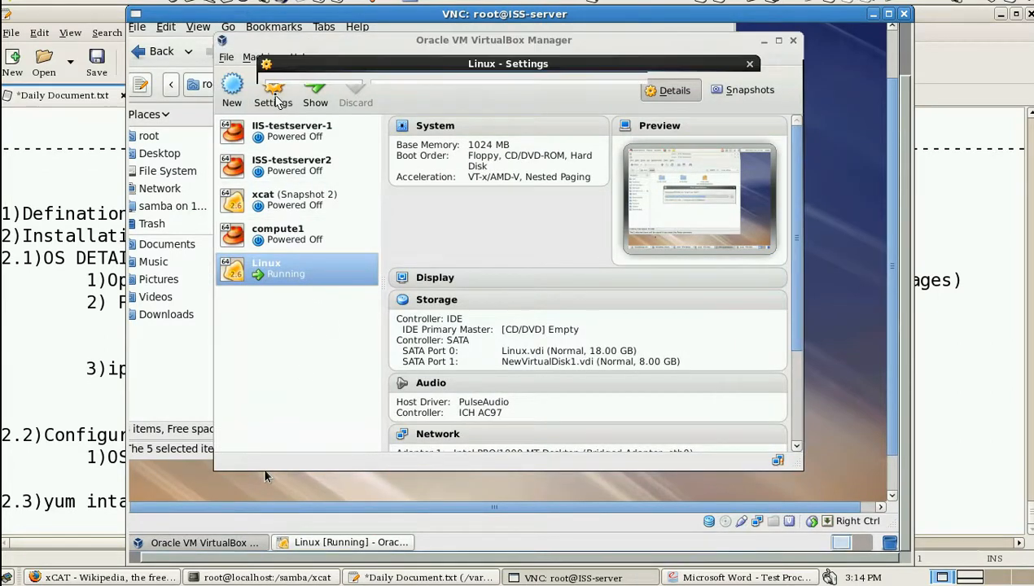
pyautogui.click(273, 88)
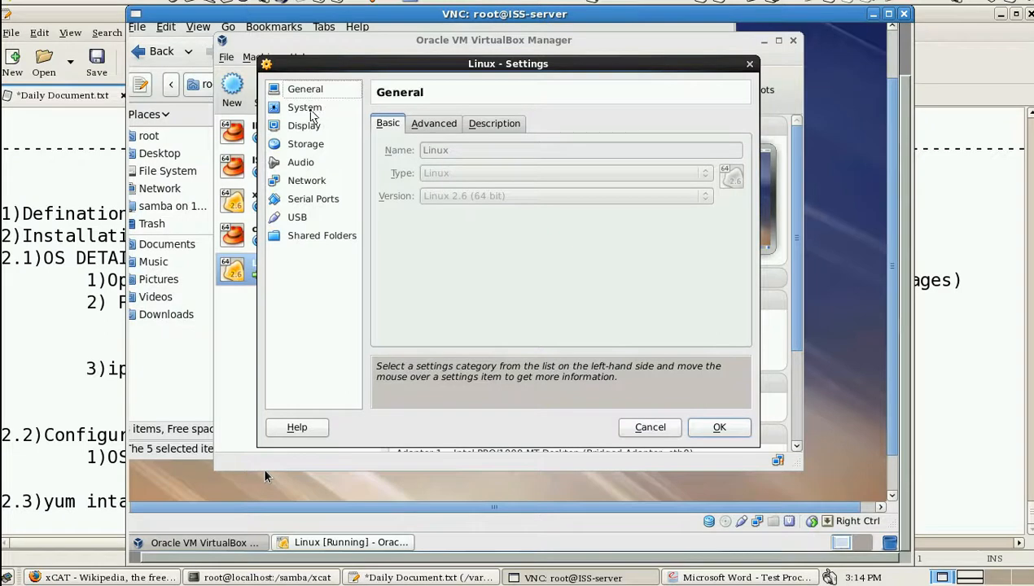
pyautogui.click(305, 107)
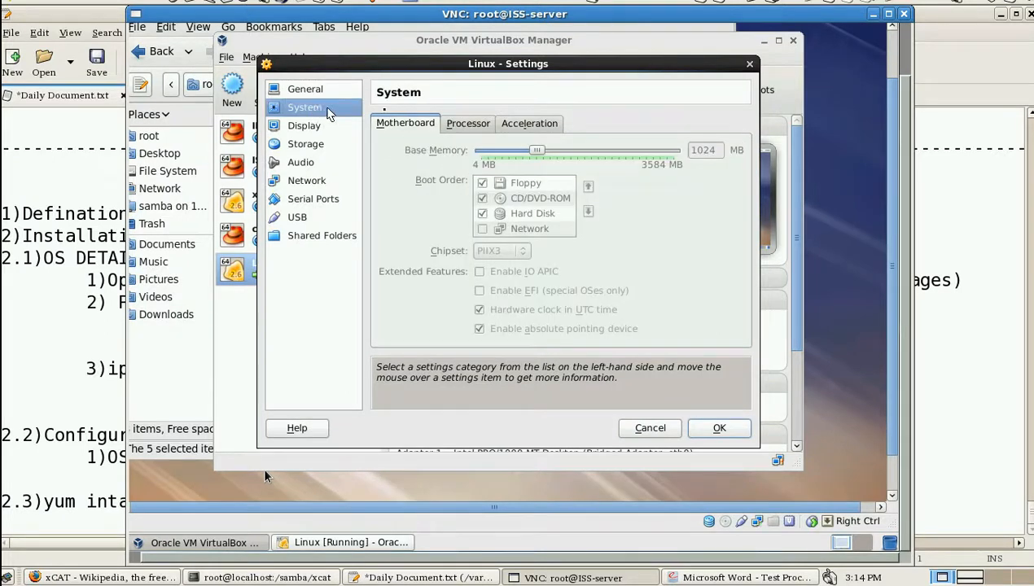
pyautogui.moveTo(513, 213)
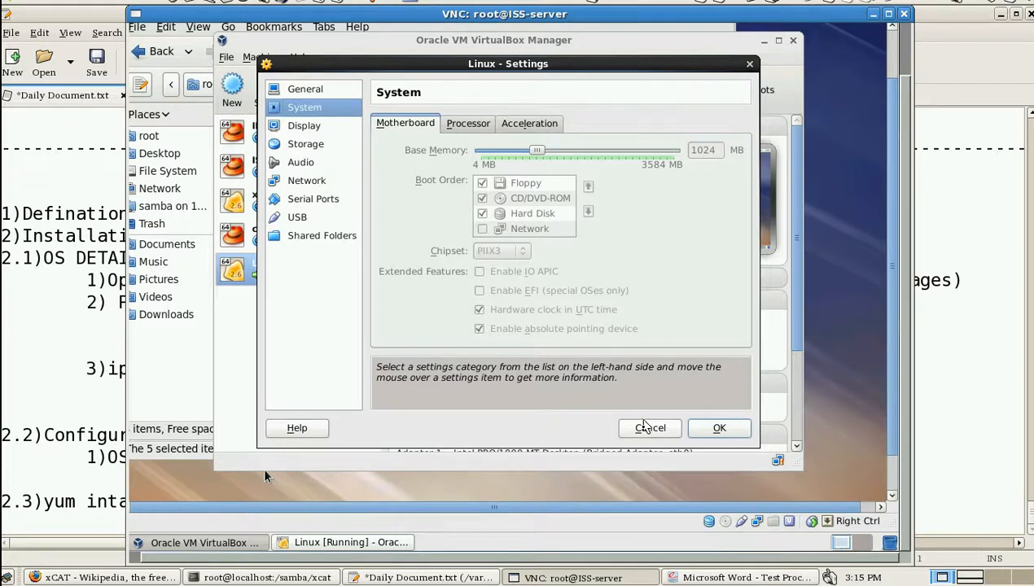
pyautogui.click(650, 428)
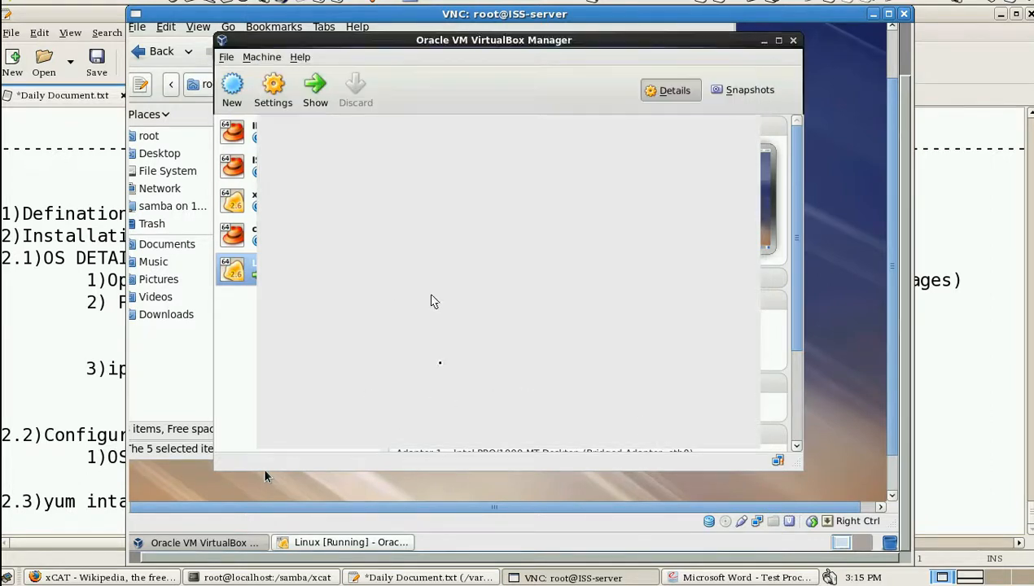
# - Bring Daily Document.txt back to review the OS details line, rhel6.4_x64
pyautogui.click(409, 578)
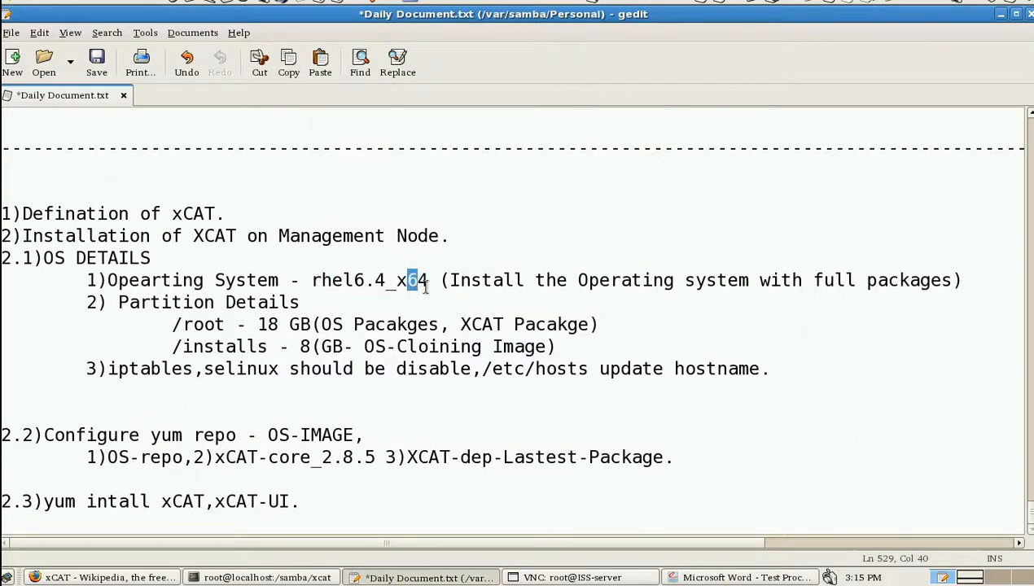
pyautogui.moveTo(781, 280)
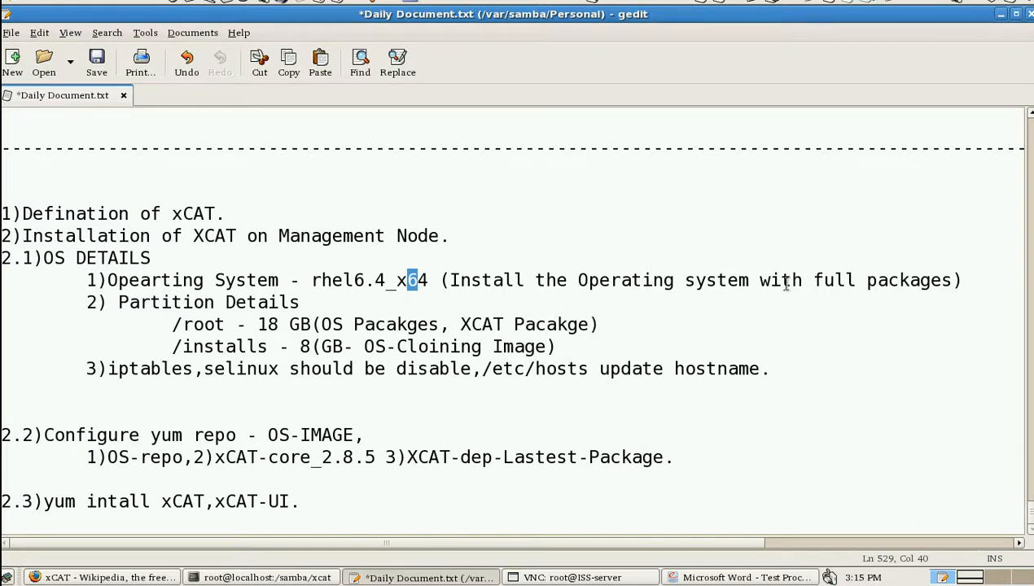
pyautogui.moveTo(777, 289)
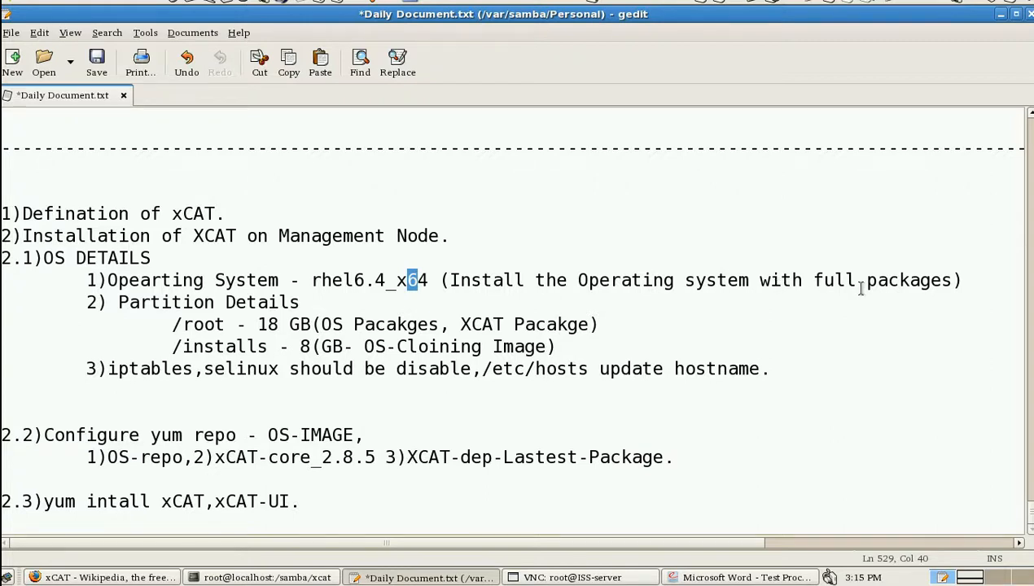
pyautogui.moveTo(900, 281)
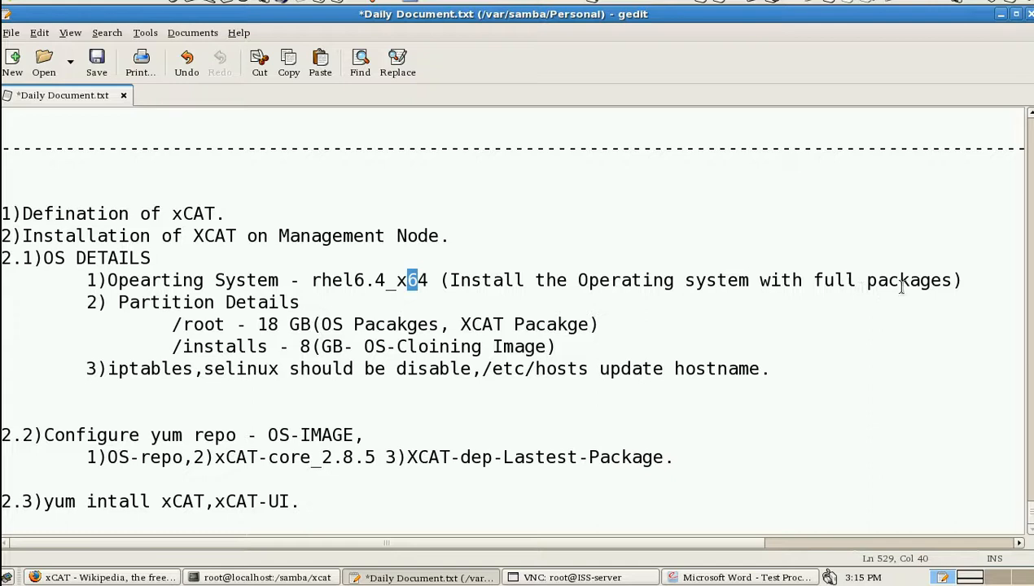
pyautogui.moveTo(854, 273)
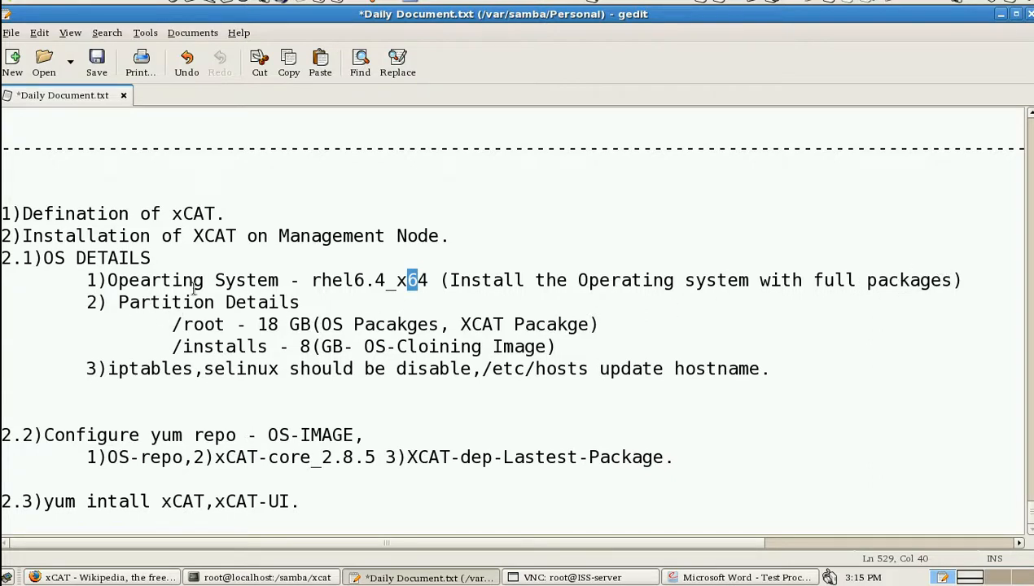
pyautogui.moveTo(232, 324)
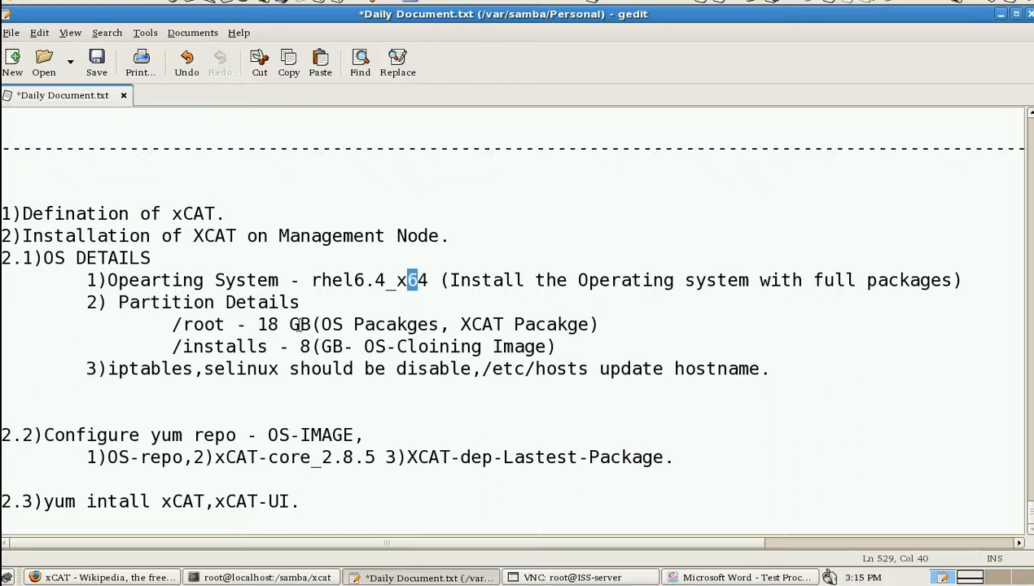
pyautogui.moveTo(375, 325)
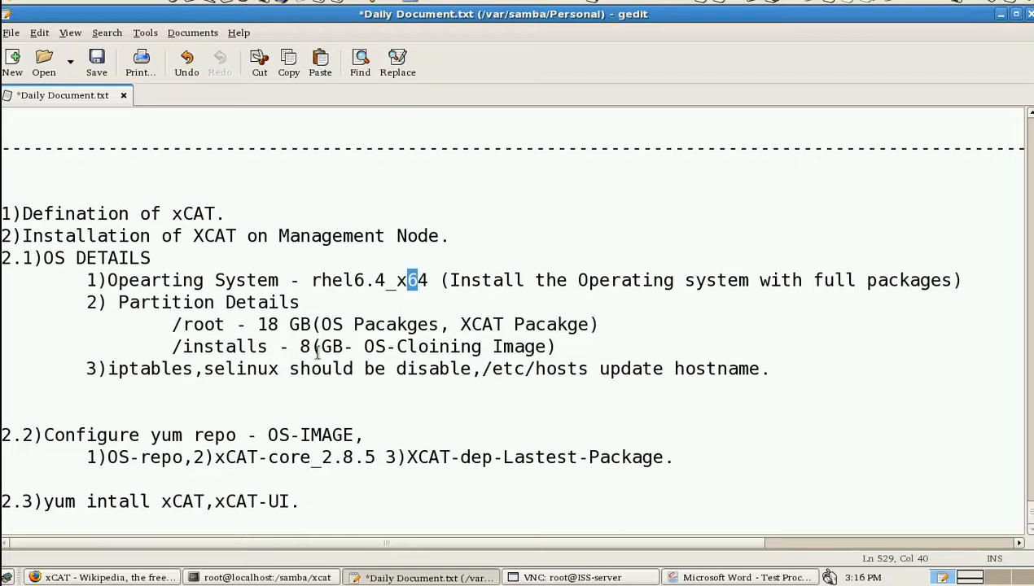
pyautogui.moveTo(340, 357)
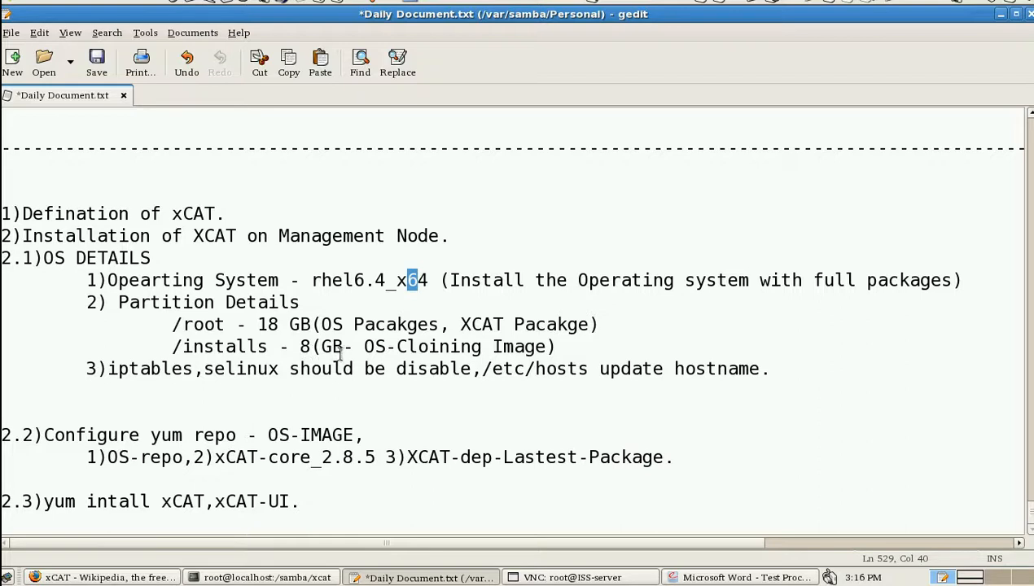
pyautogui.moveTo(375, 347)
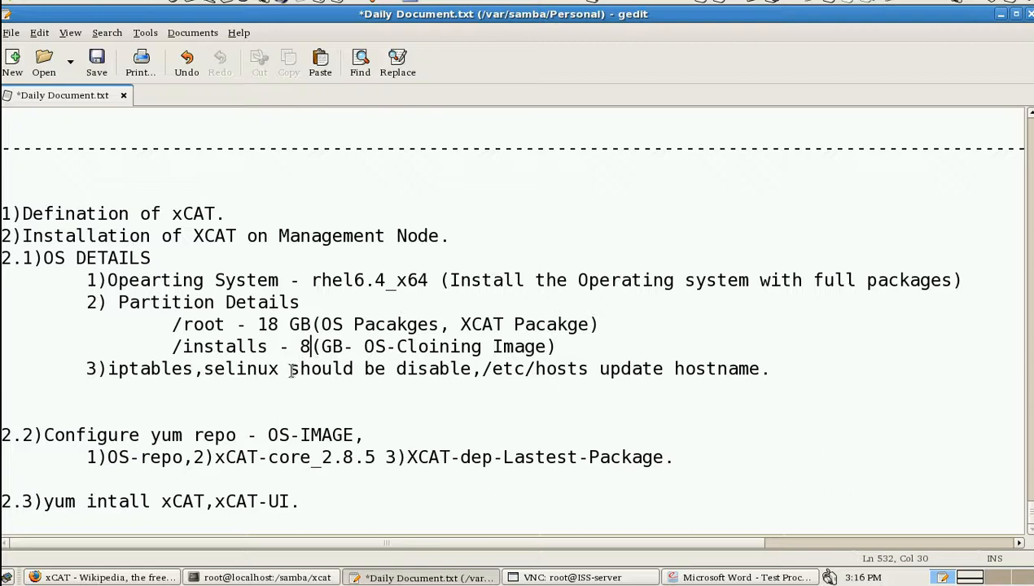
pyautogui.moveTo(107, 369); pyautogui.dragTo(236, 369)
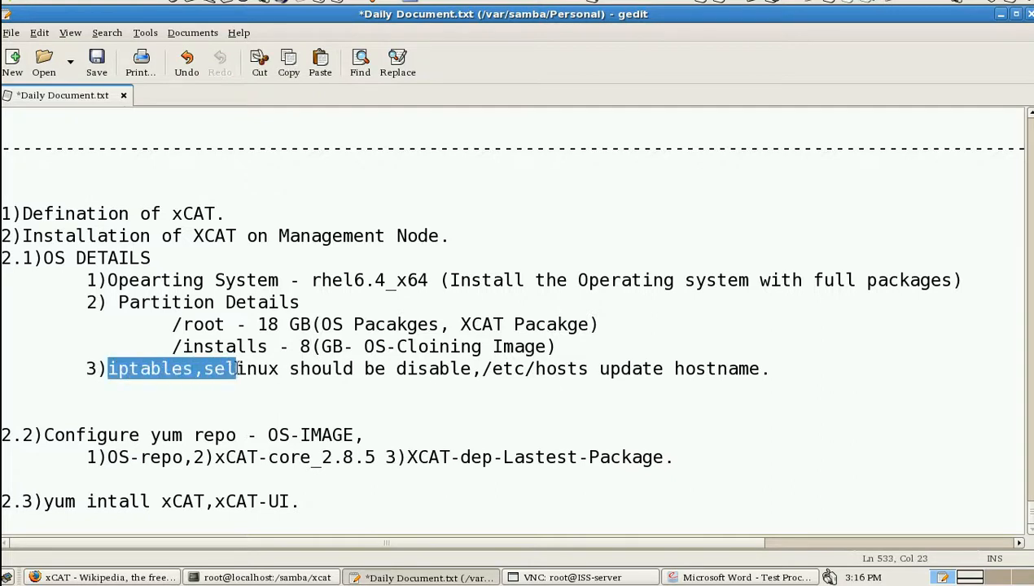
pyautogui.click(490, 369)
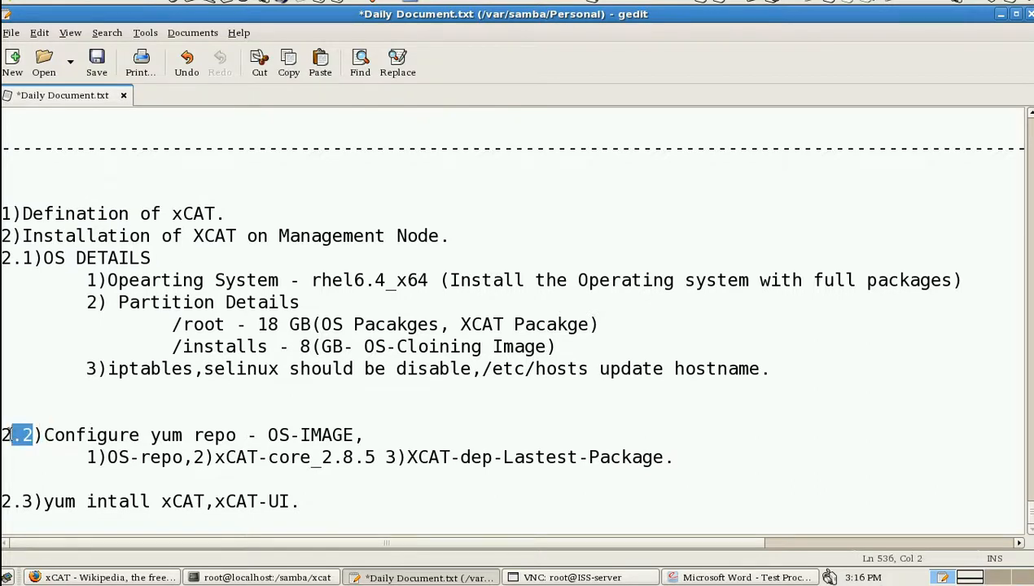
pyautogui.write('3')
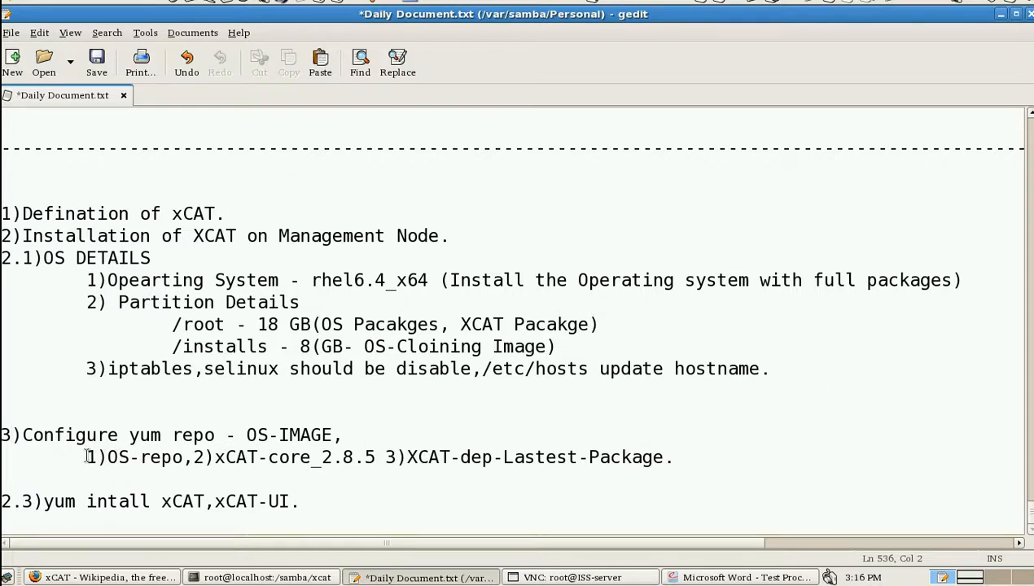
pyautogui.click(145, 454)
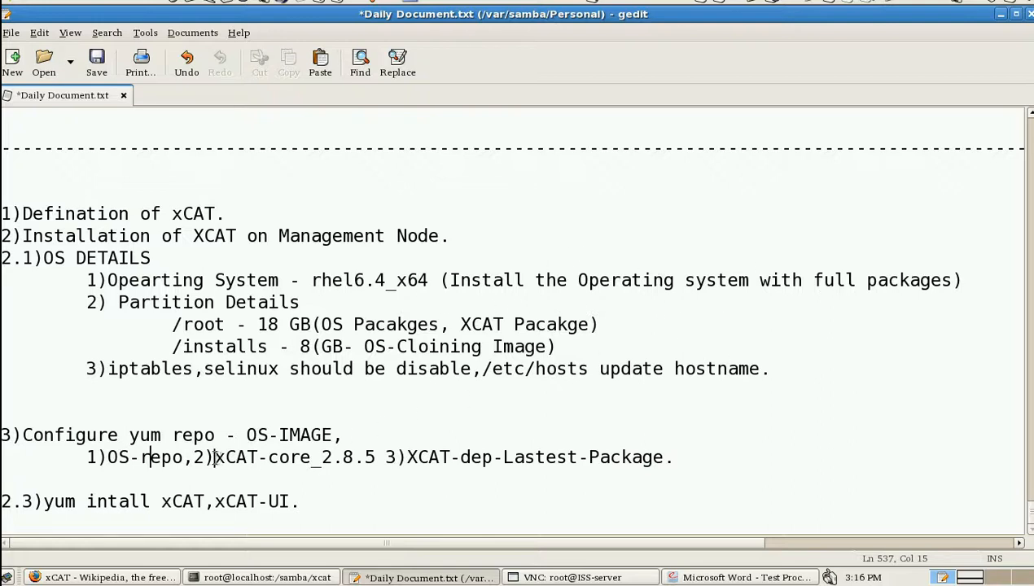
pyautogui.doubleClick(262, 458)
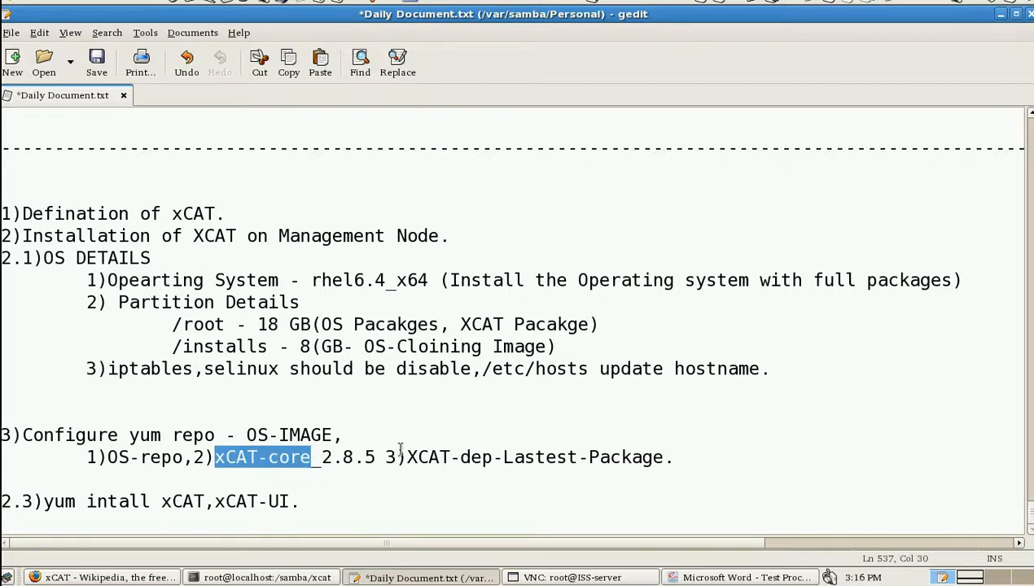
pyautogui.click(90, 575)
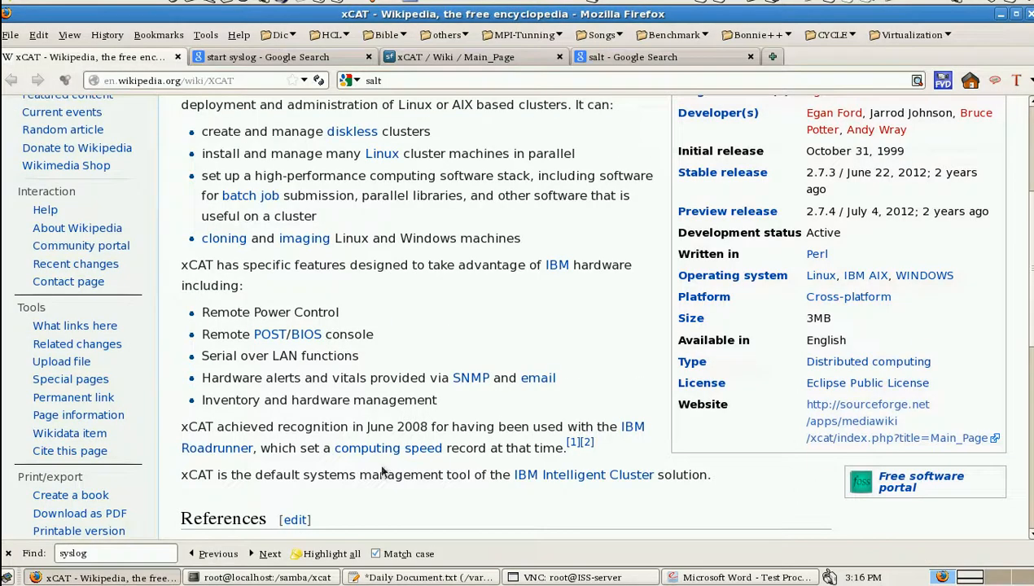
# - Open the xCAT 2.8.5 release notes in a new tab and scroll to Test Environment
pyautogui.click(474, 57)
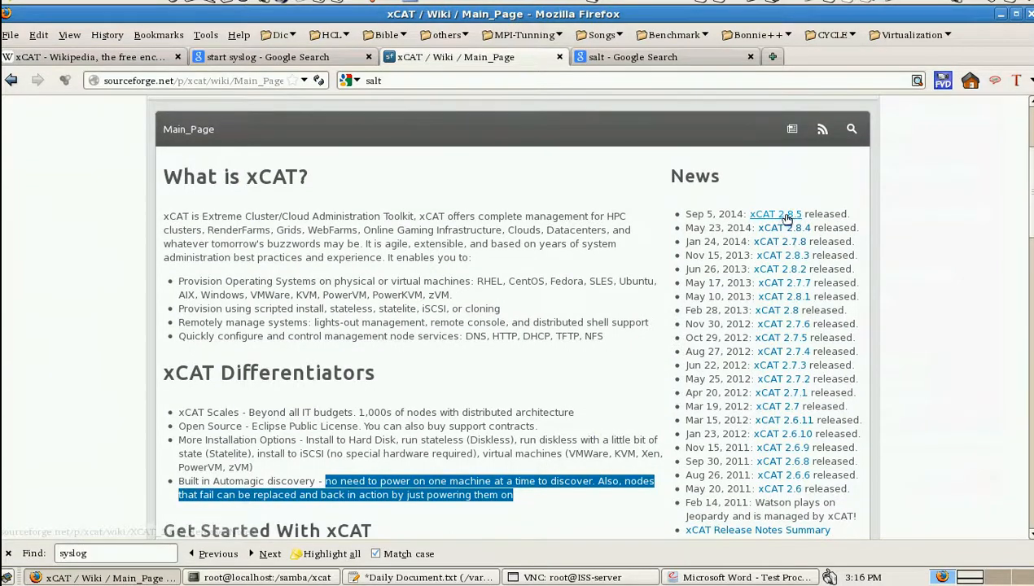
pyautogui.rightClick(784, 214)
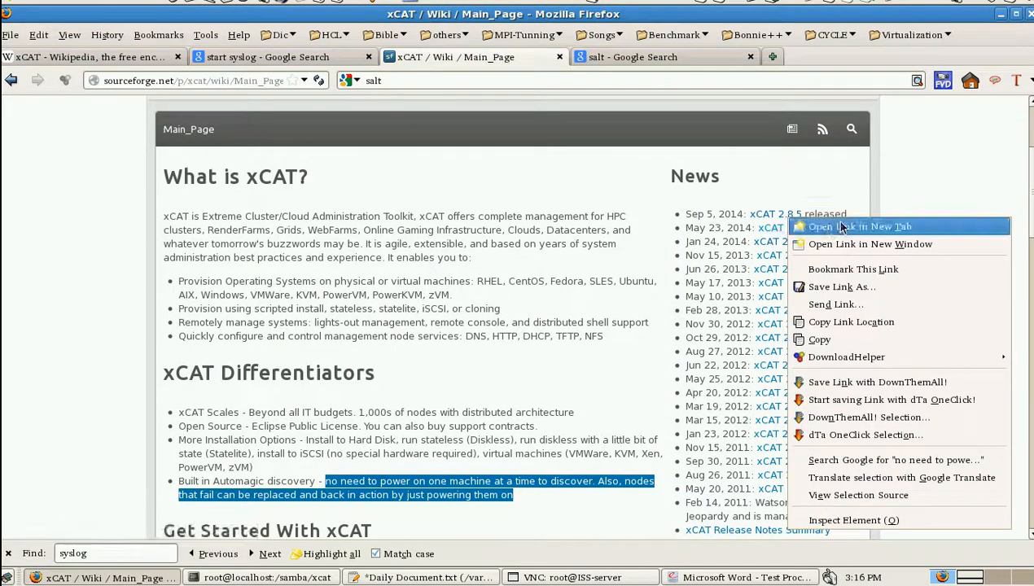
pyautogui.click(859, 226)
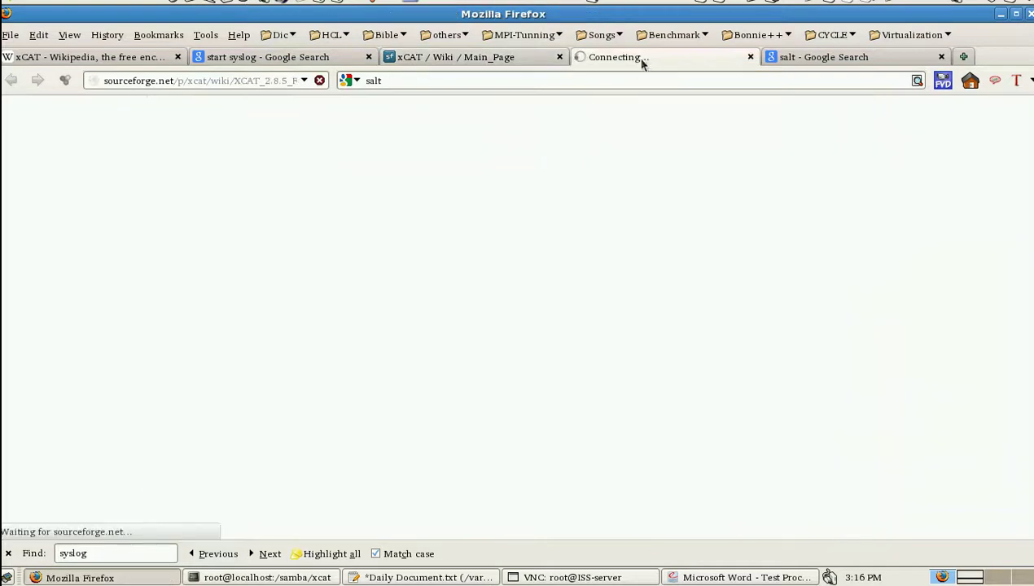
pyautogui.click(456, 57)
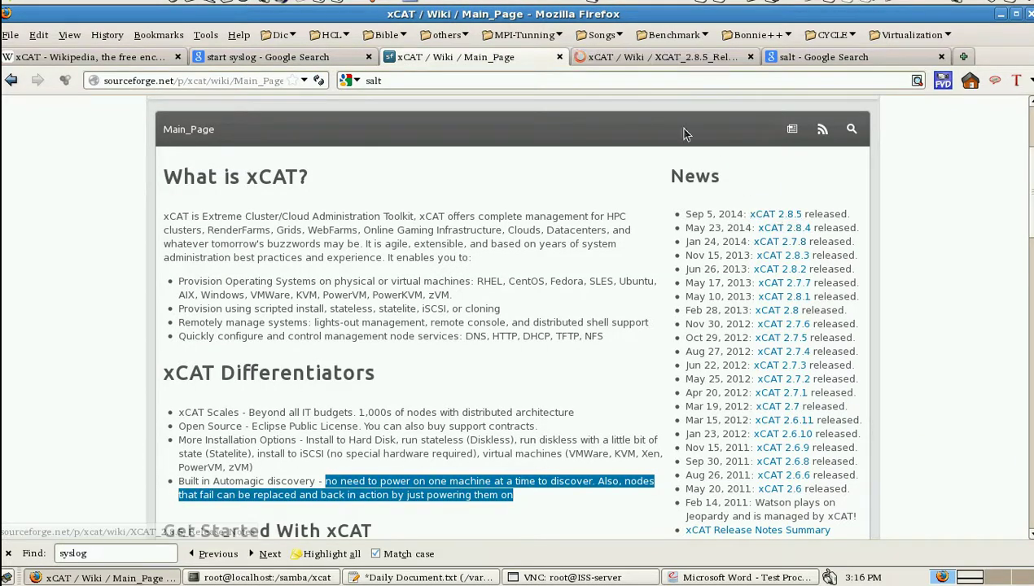
pyautogui.click(660, 57)
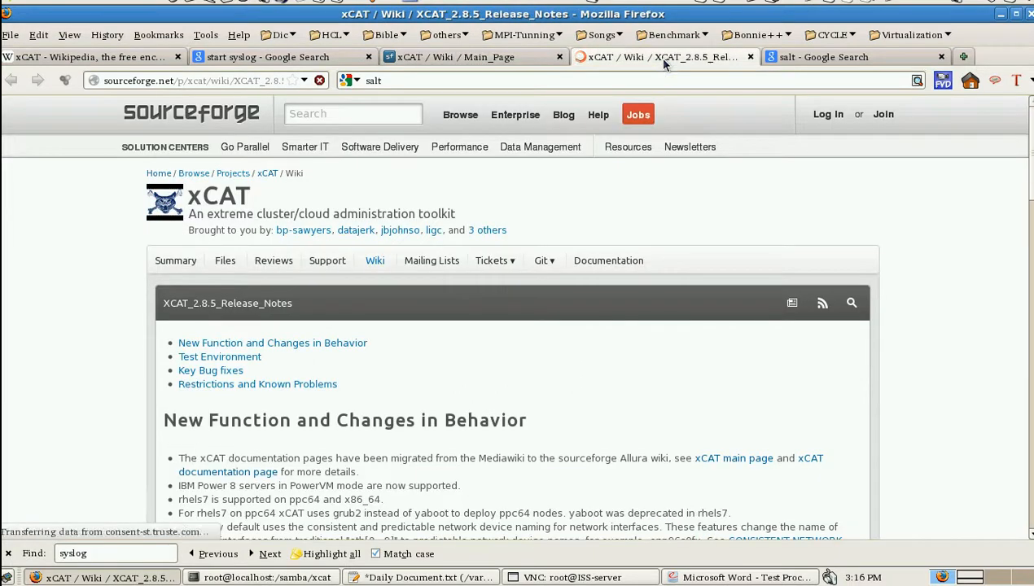
pyautogui.scroll(-3)
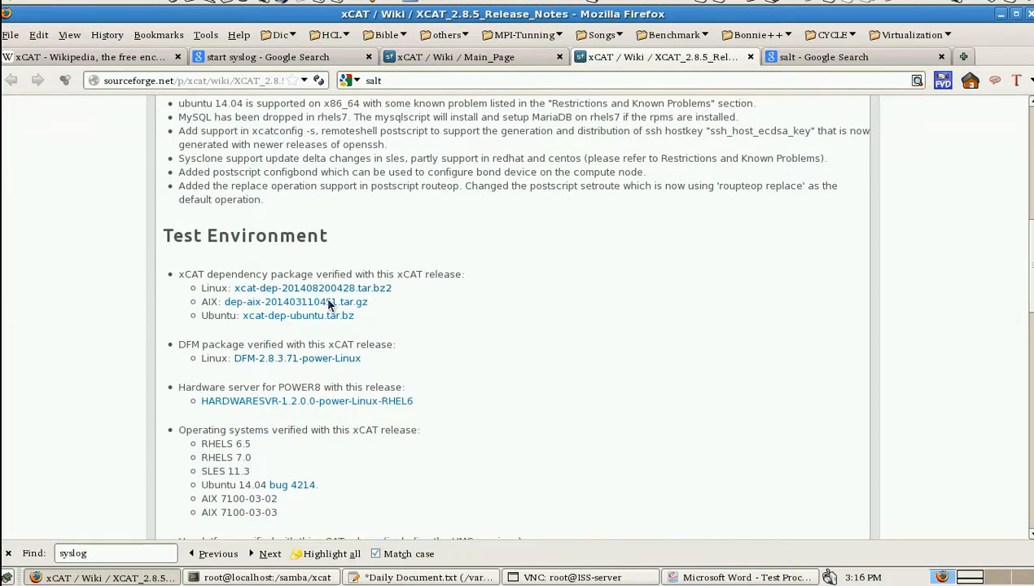
pyautogui.moveTo(315, 288)
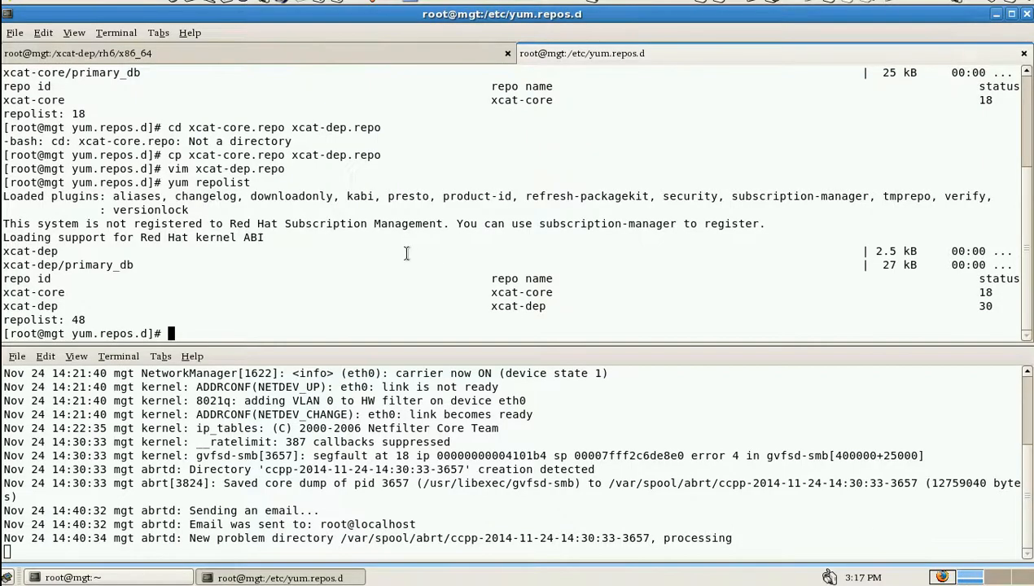
# - From root, list the xcat- directories and display the xcat-core.repo and xcat-dep.repo files
pyautogui.write('cd')
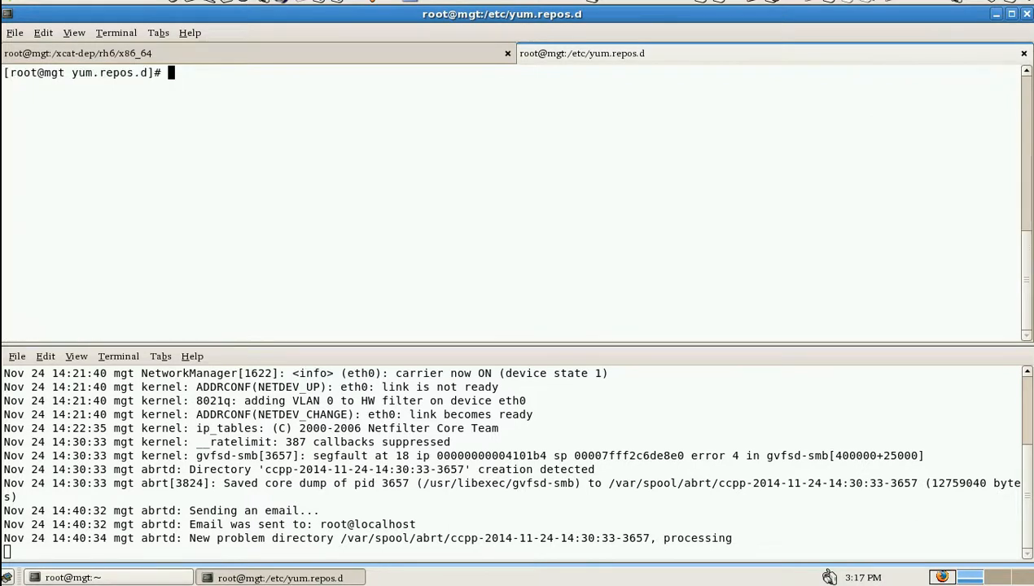
pyautogui.write('cd /')
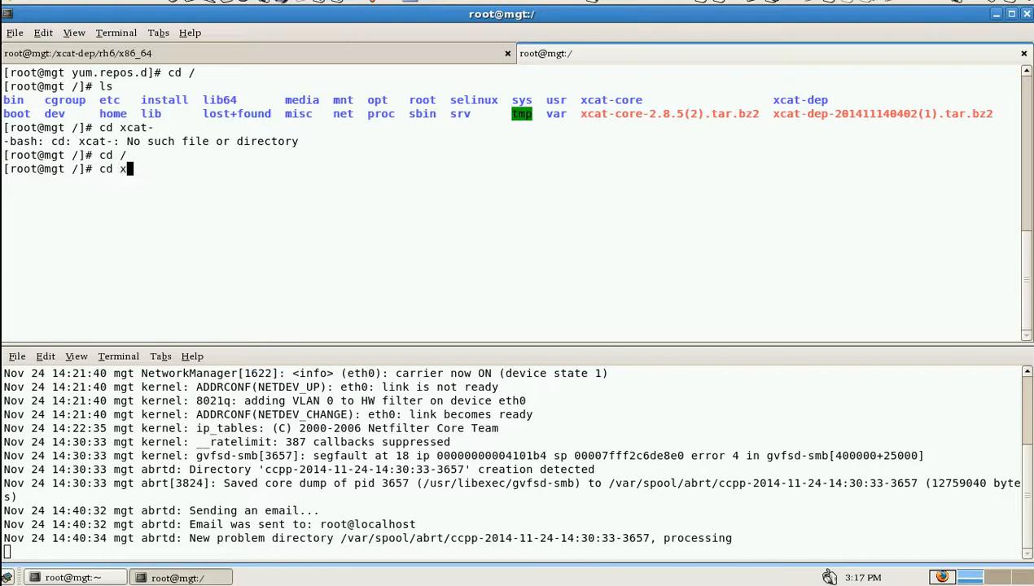
pyautogui.press('Tab')
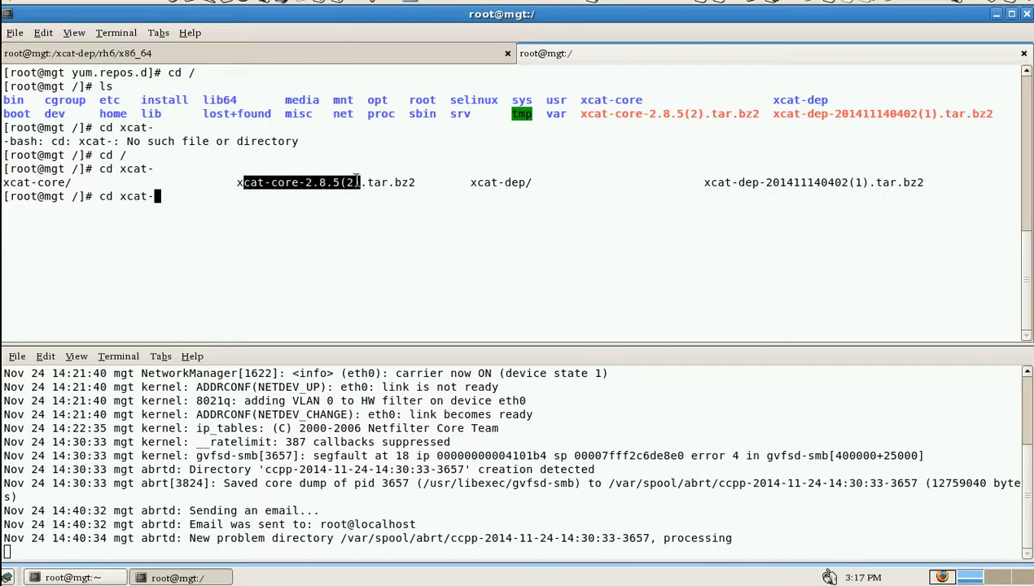
pyautogui.moveTo(712, 182)
pyautogui.write('/etc/yum.repos.d/')
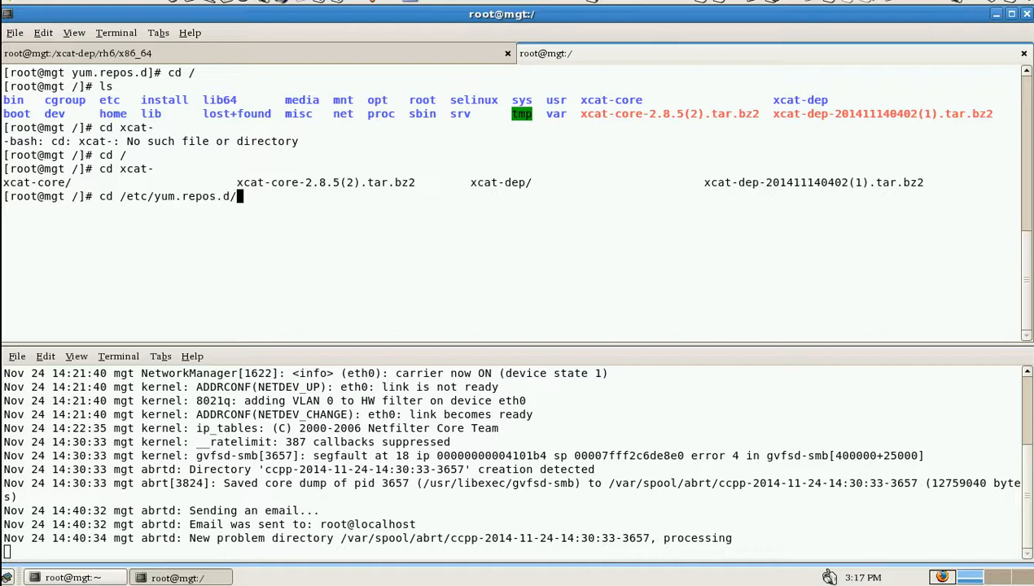
pyautogui.write('cat xcat-core.repo')
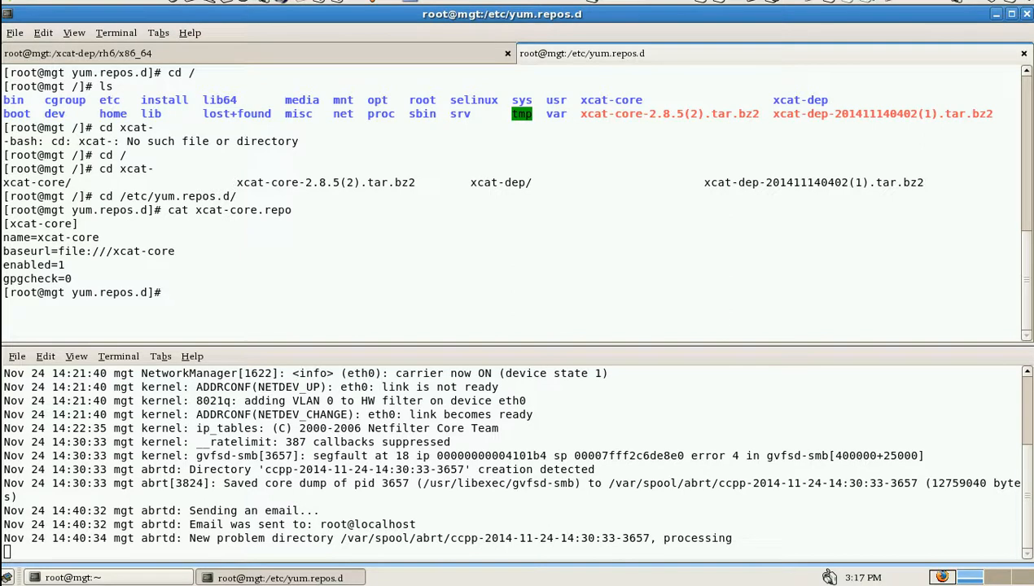
pyautogui.write('cat xcat-core.repo')
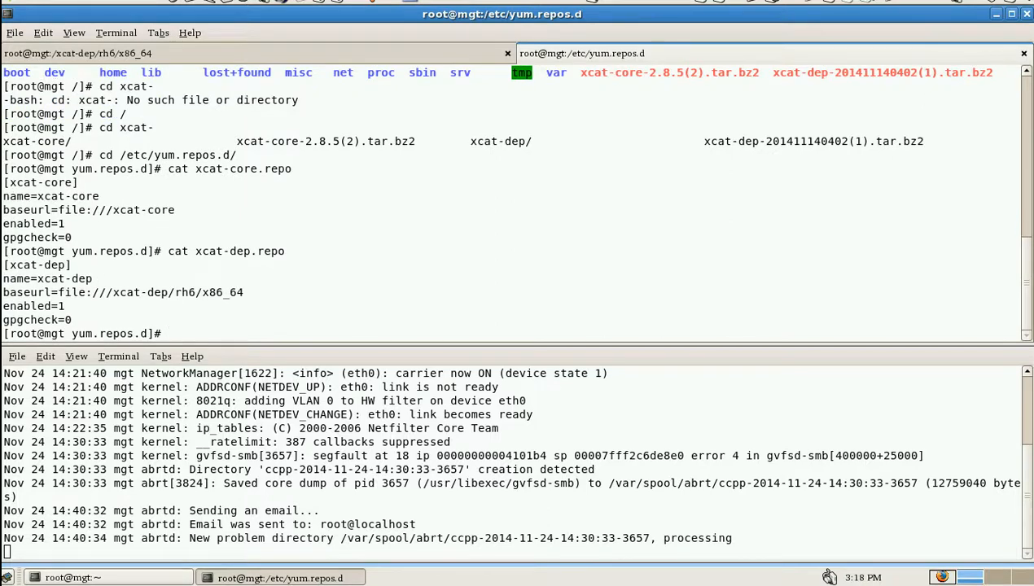
# - Run yum repolist (xcat-core 18, xcat-dep 30 packages) and follow /var/log/messages with tail -f
pyautogui.write('yum repolist')
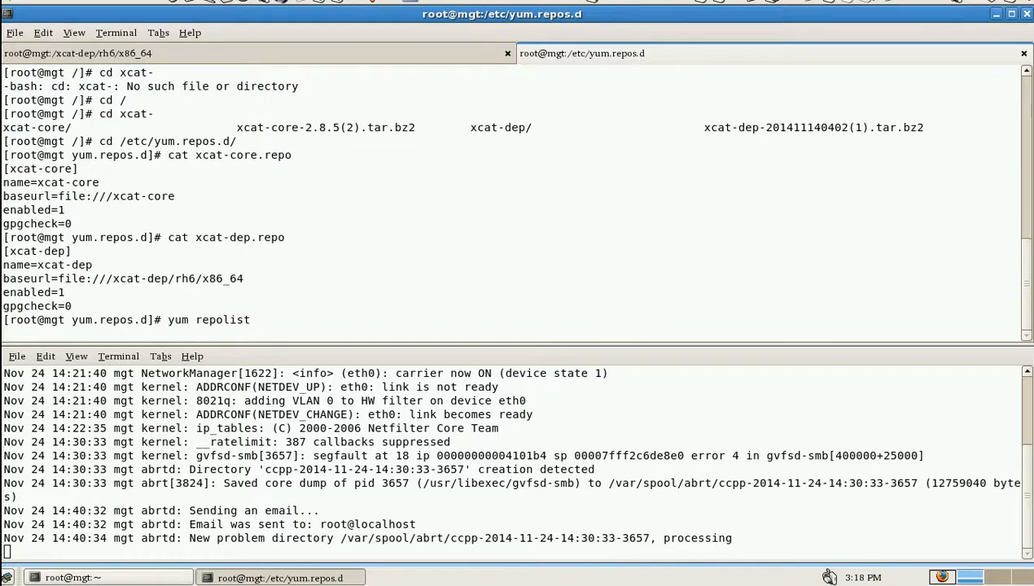
pyautogui.press('Return')
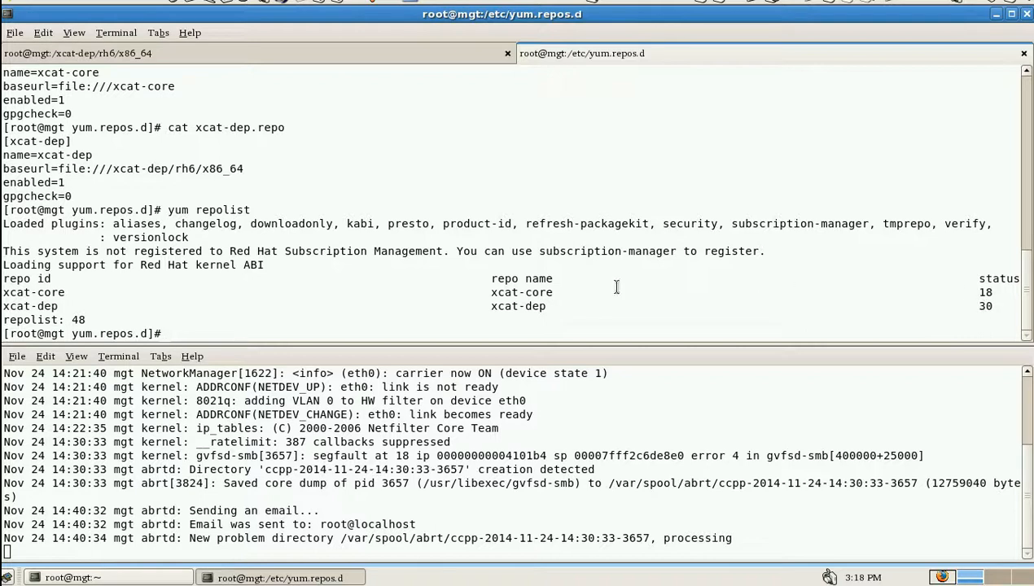
pyautogui.moveTo(950, 298)
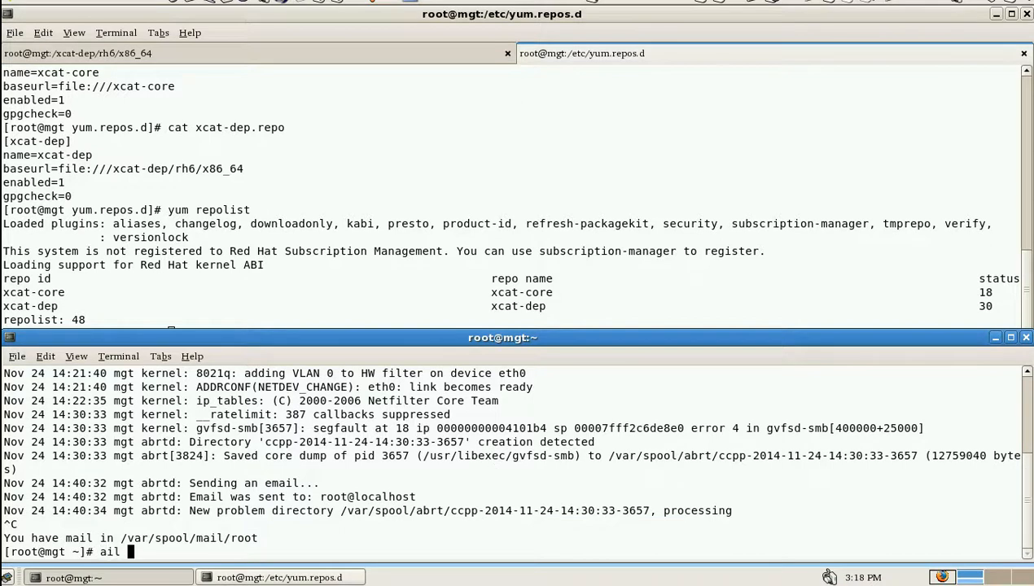
pyautogui.write('tail -f /var/log/messages')
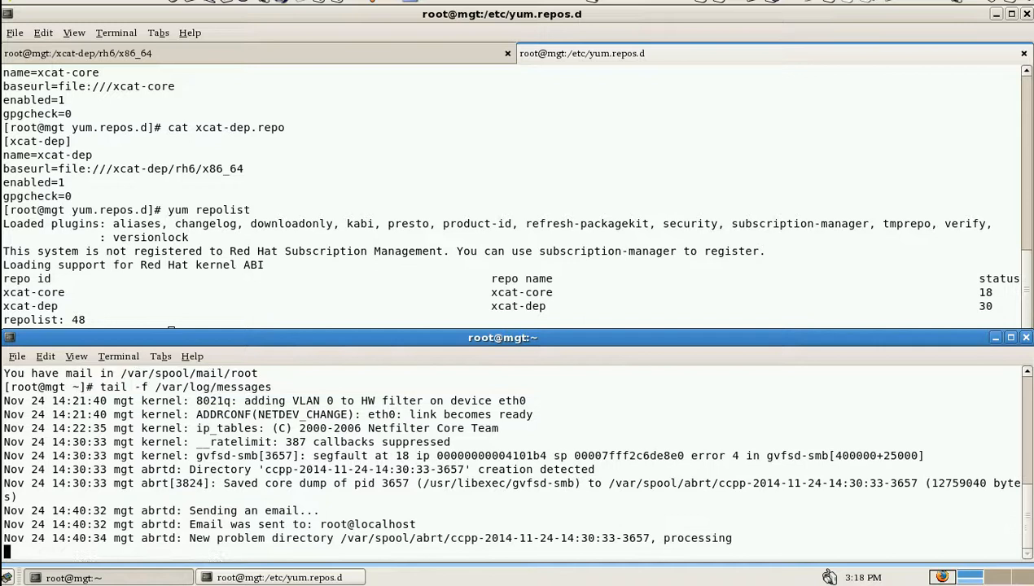
pyautogui.moveTo(334, 335)
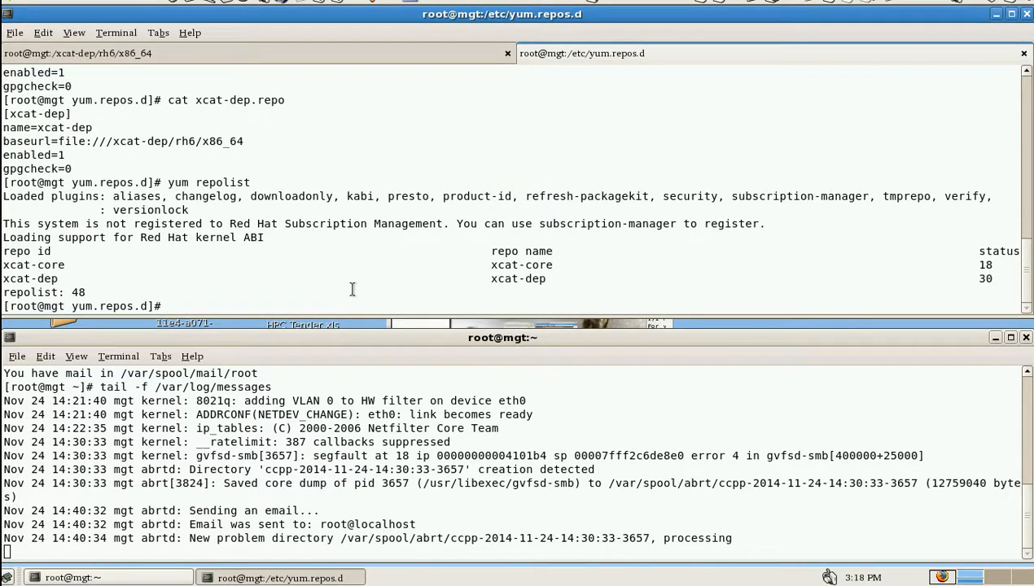
pyautogui.write('yum install xCAT')
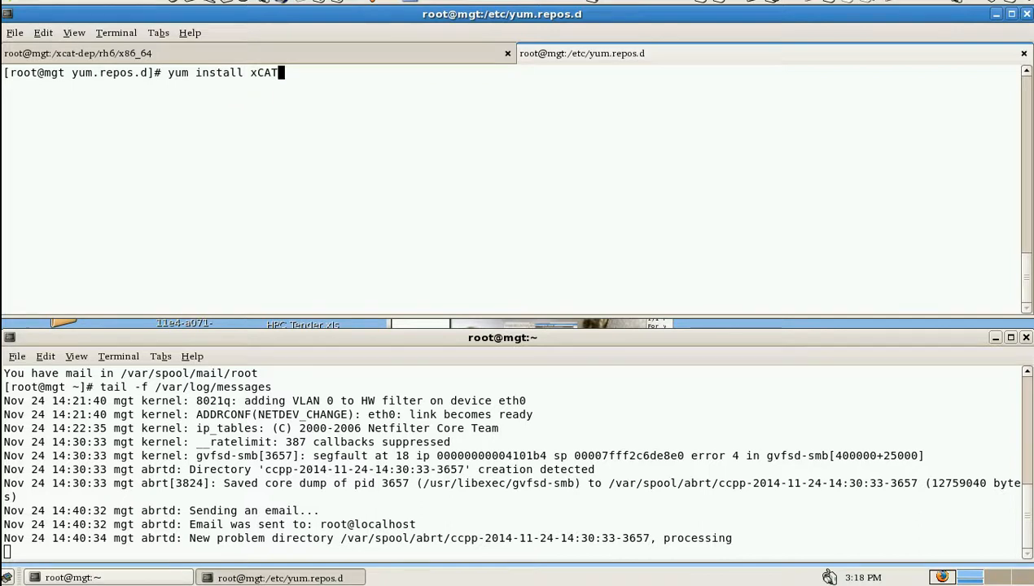
# - Run yum install xCAT and highlight the first missing dependency, /etc/xinetd.d/tftp
pyautogui.press('Return')
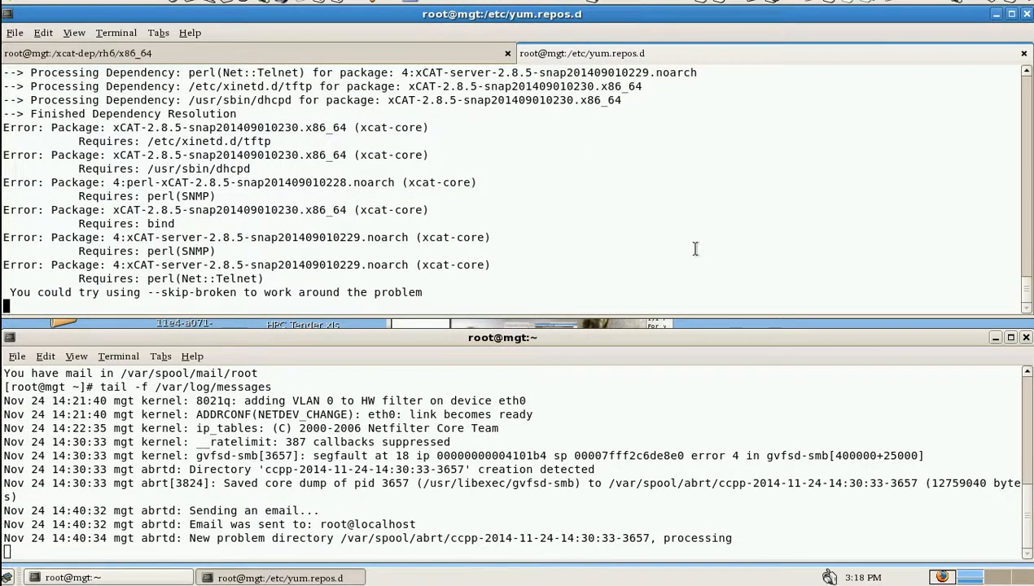
pyautogui.moveTo(690, 248)
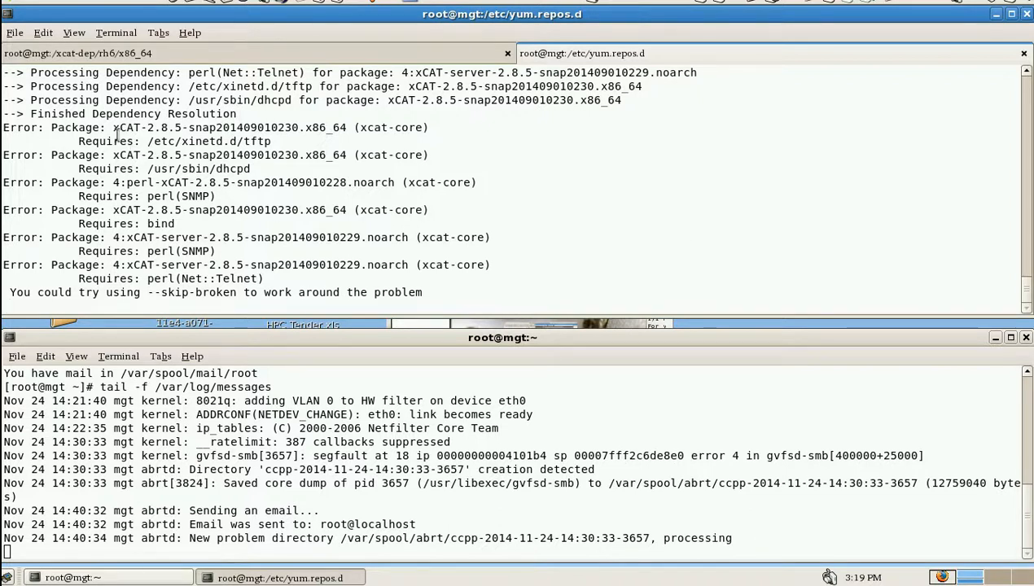
pyautogui.moveTo(112, 127); pyautogui.dragTo(272, 141)
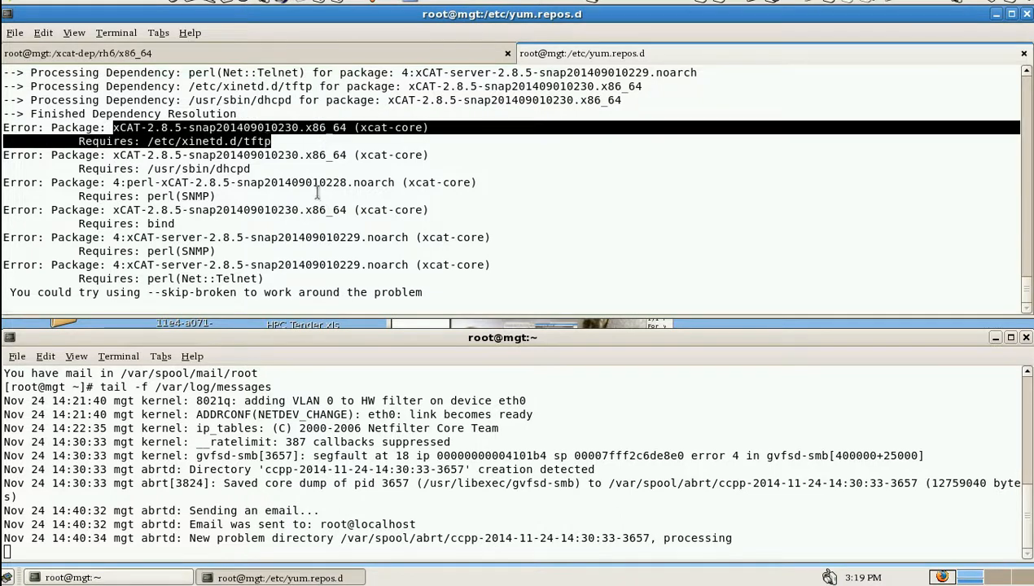